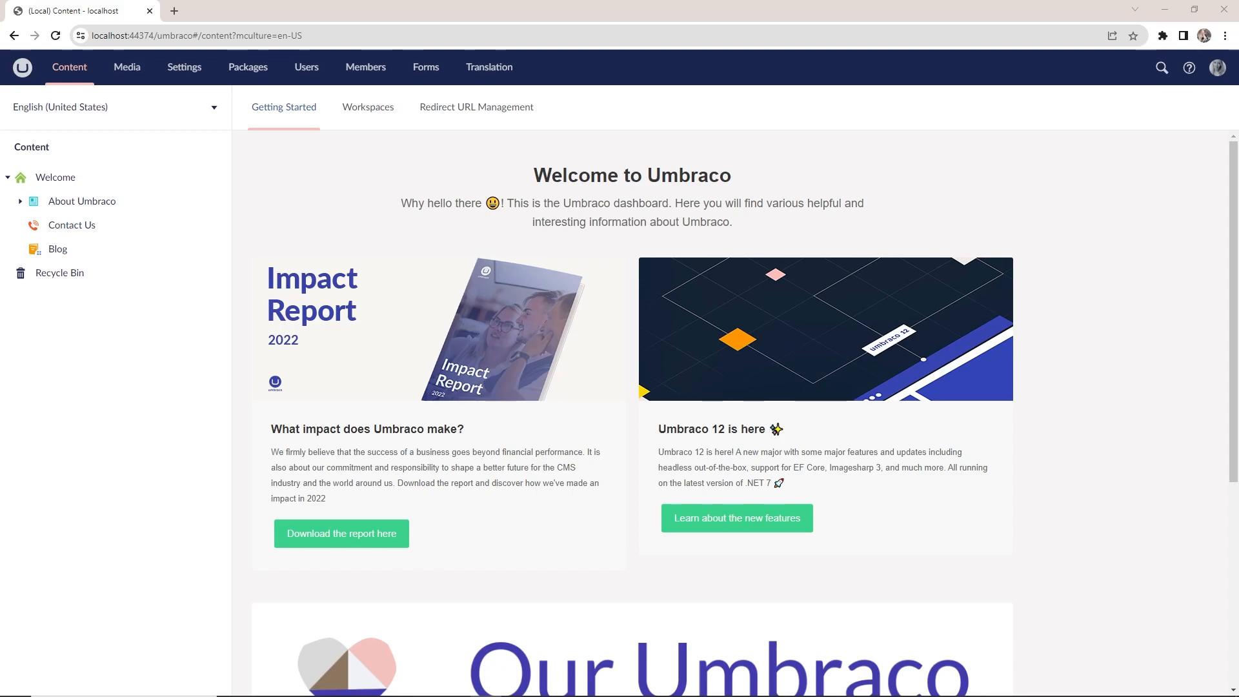
{"action": "mouse_move", "coordinate": [424, 229]}
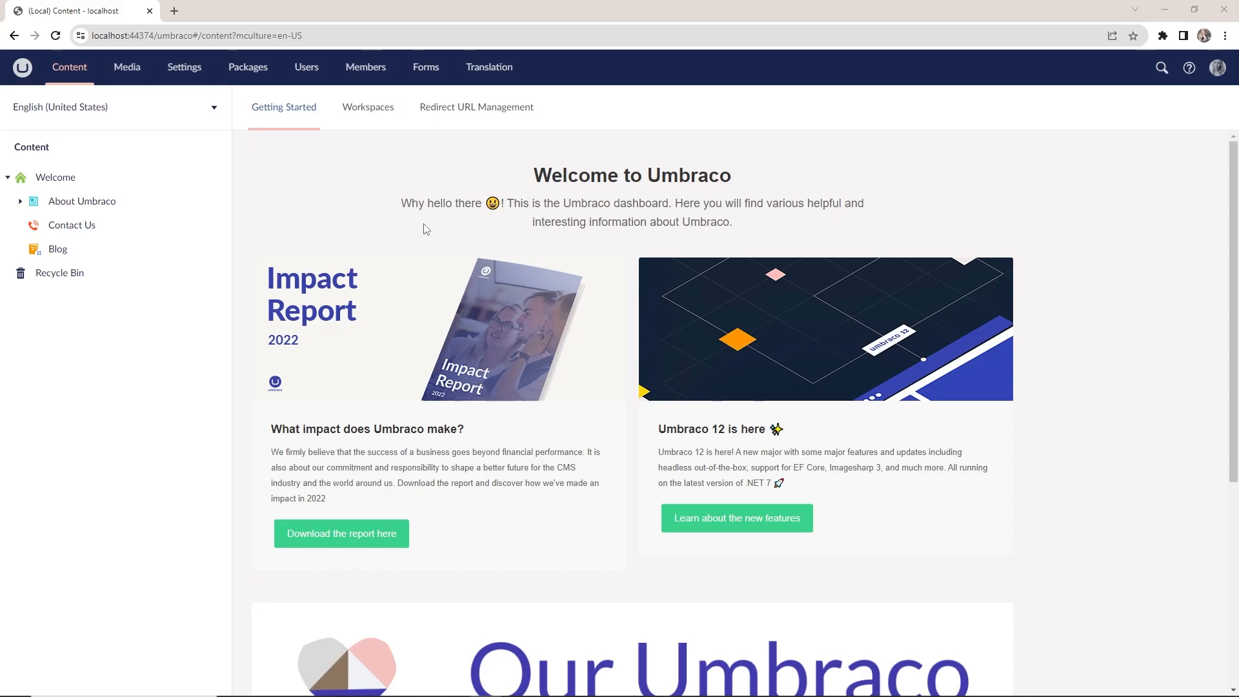
{"action": "mouse_move", "coordinate": [242, 93]}
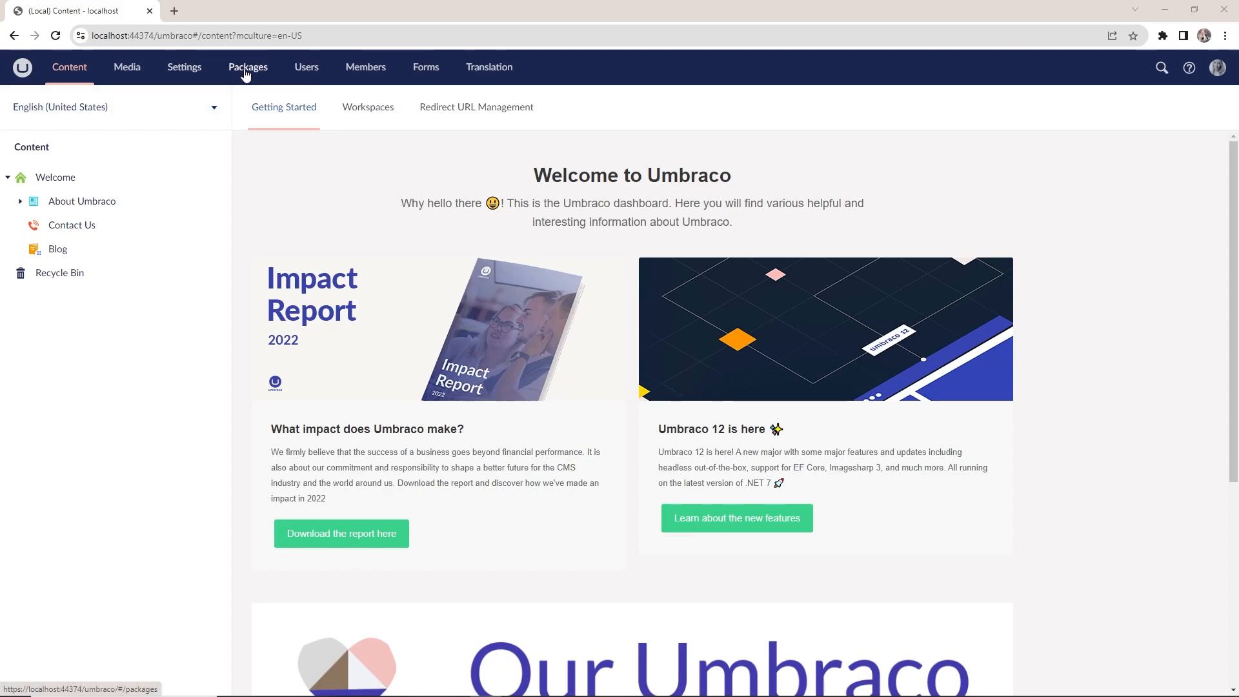
- Switch to the Packages section and scroll through the marketplace package categories
{"action": "left_click", "coordinate": [247, 66]}
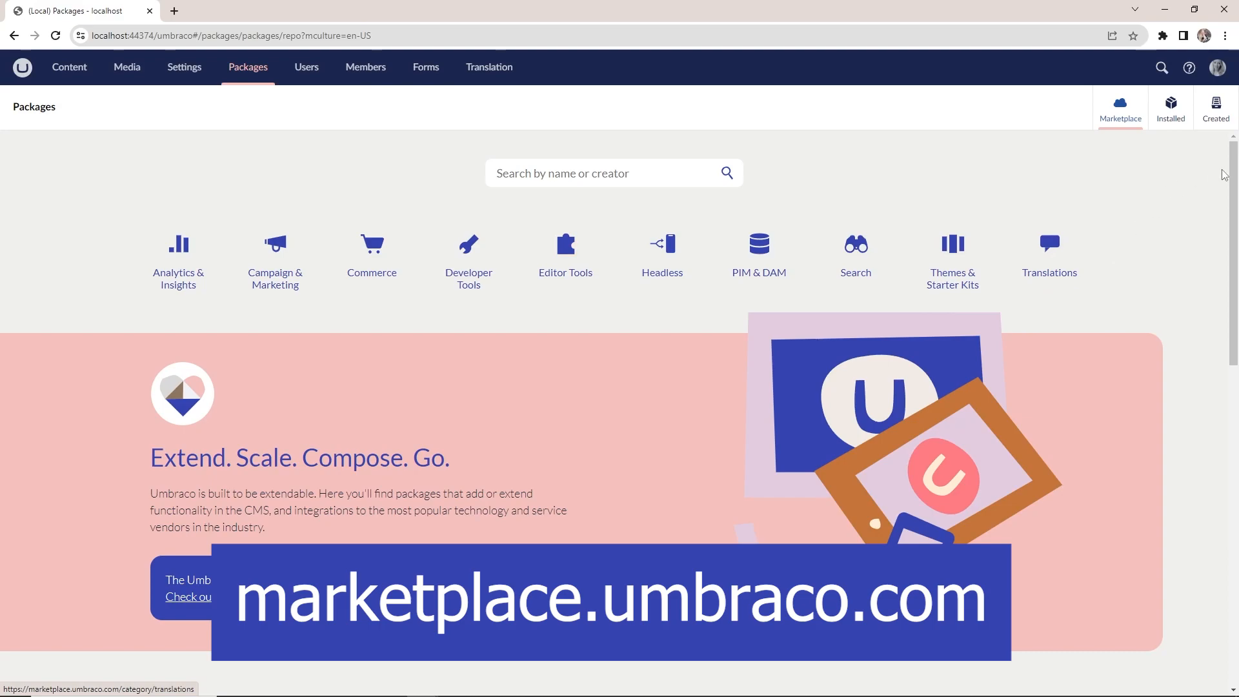
{"action": "scroll", "scroll_direction": "down", "scroll_amount": 3}
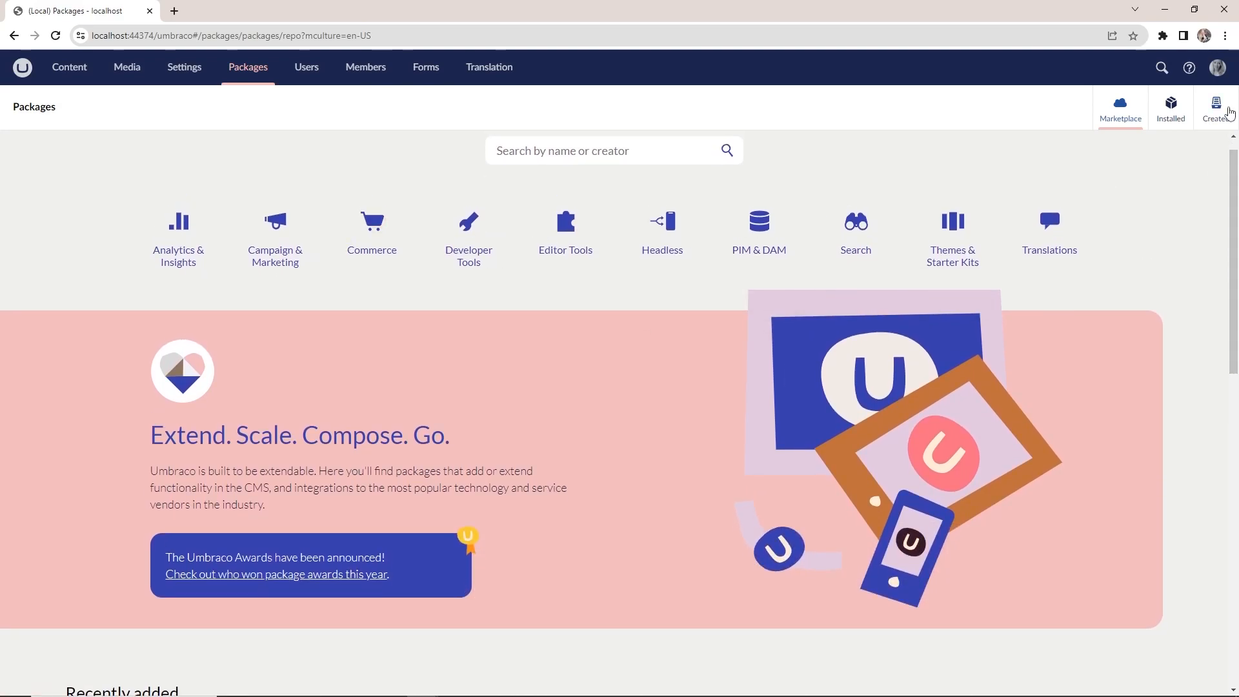
{"action": "scroll", "scroll_direction": "down", "scroll_amount": 3}
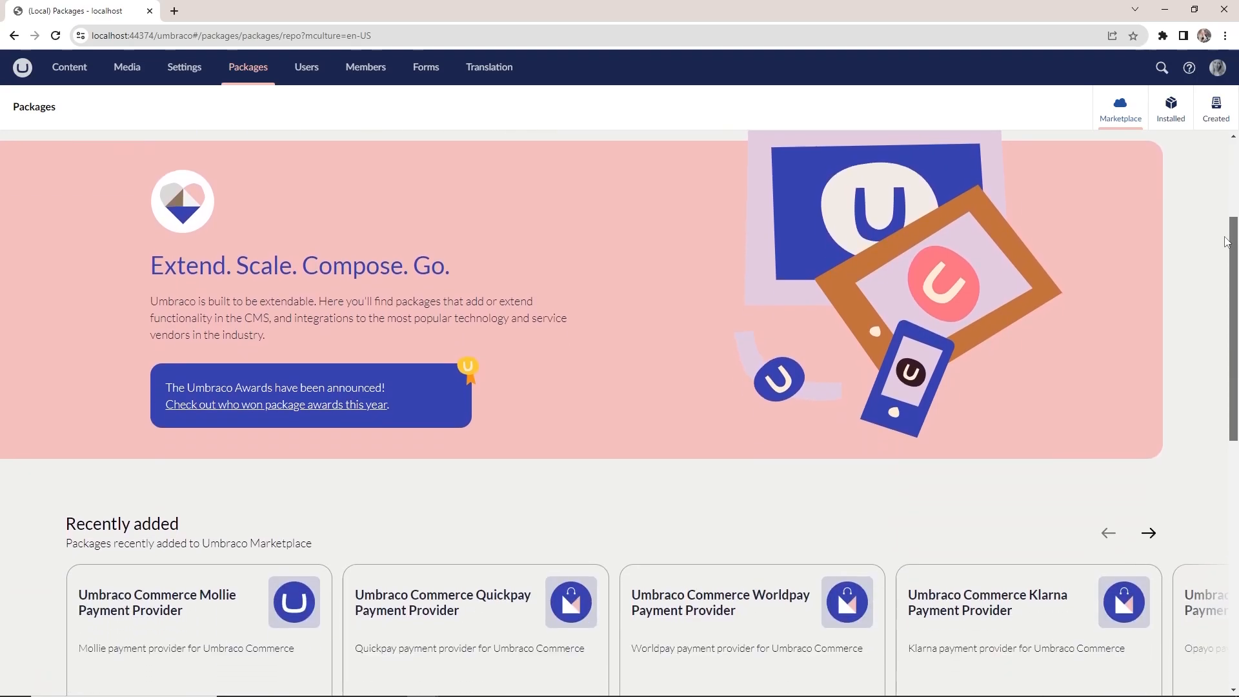
{"action": "scroll", "scroll_direction": "down", "scroll_amount": 3}
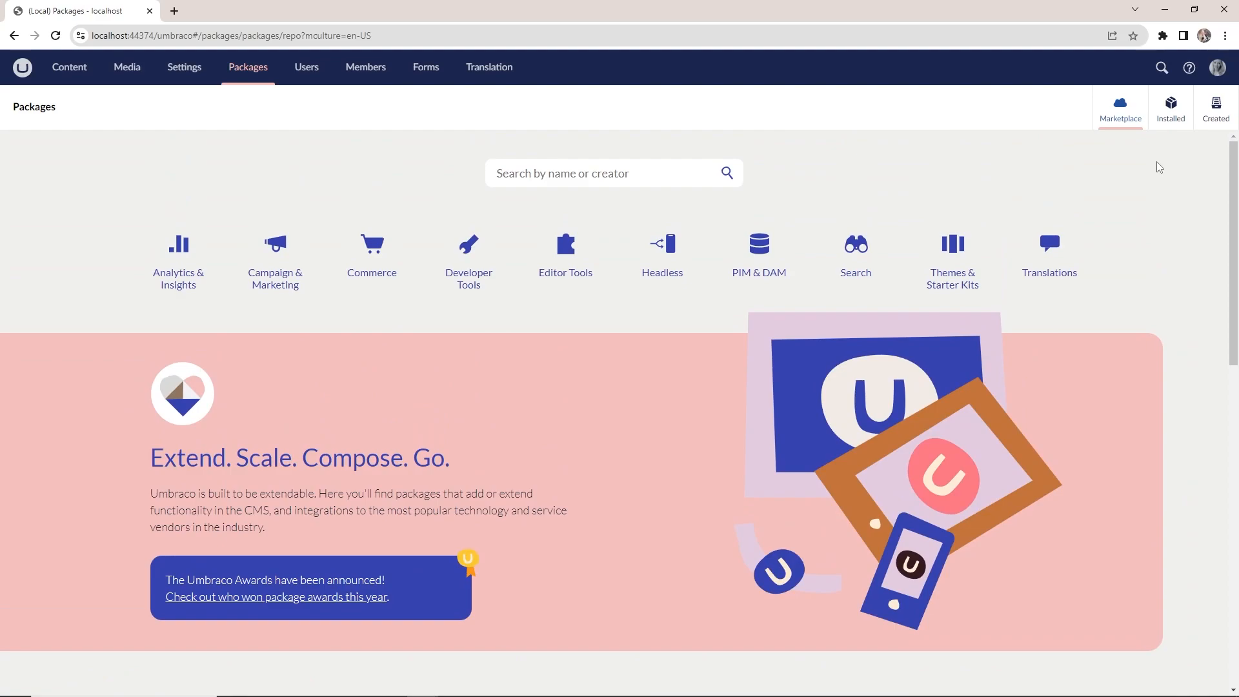
{"action": "mouse_move", "coordinate": [565, 244]}
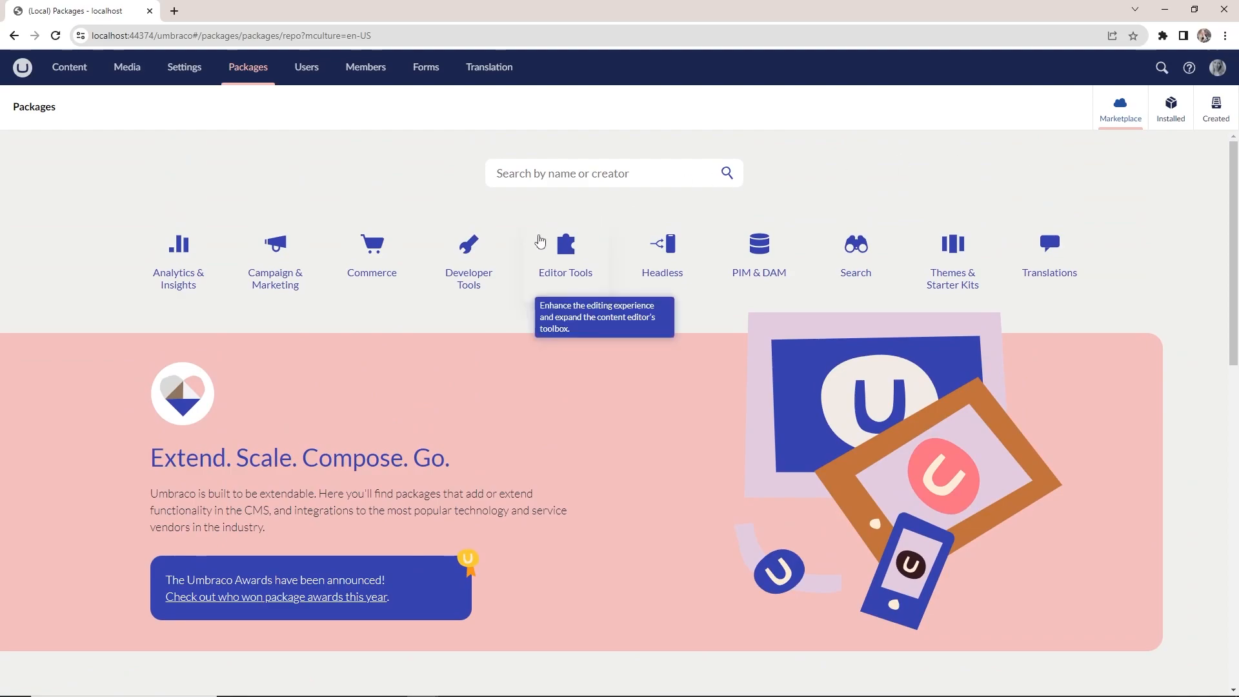
- Browse the Editor Tools category packages and scroll toward the SeoToolkit card
{"action": "left_click", "coordinate": [565, 249]}
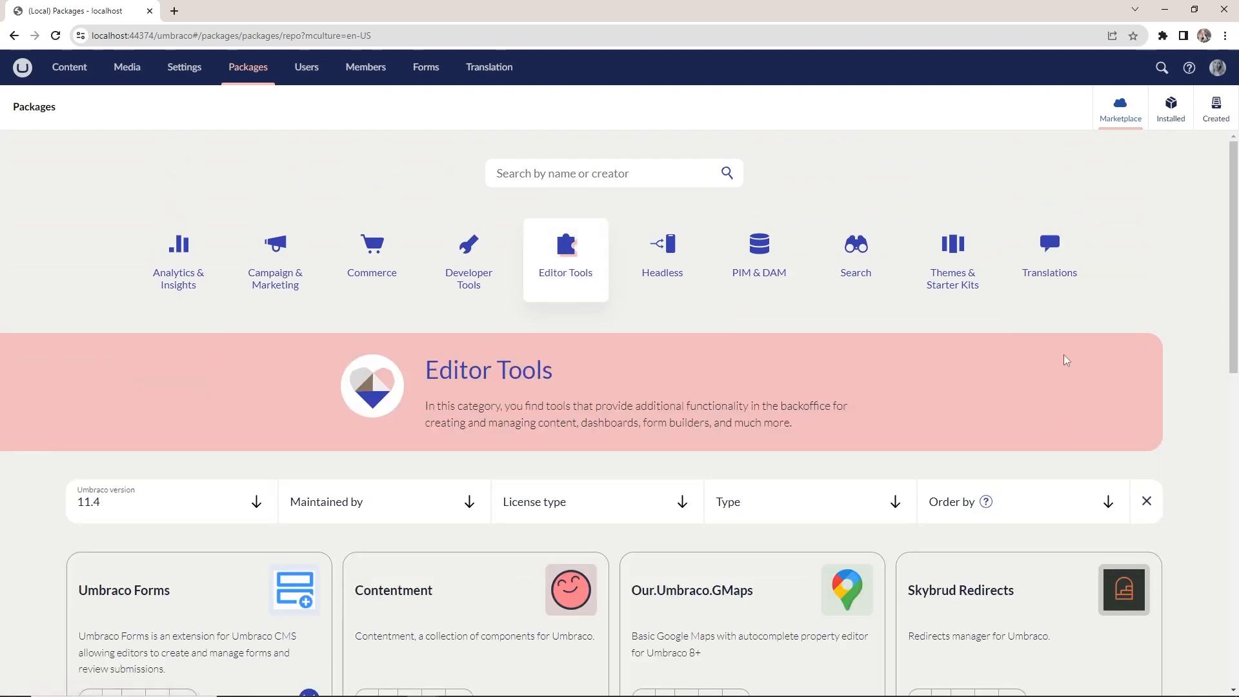
{"action": "scroll", "scroll_direction": "down", "scroll_amount": 3}
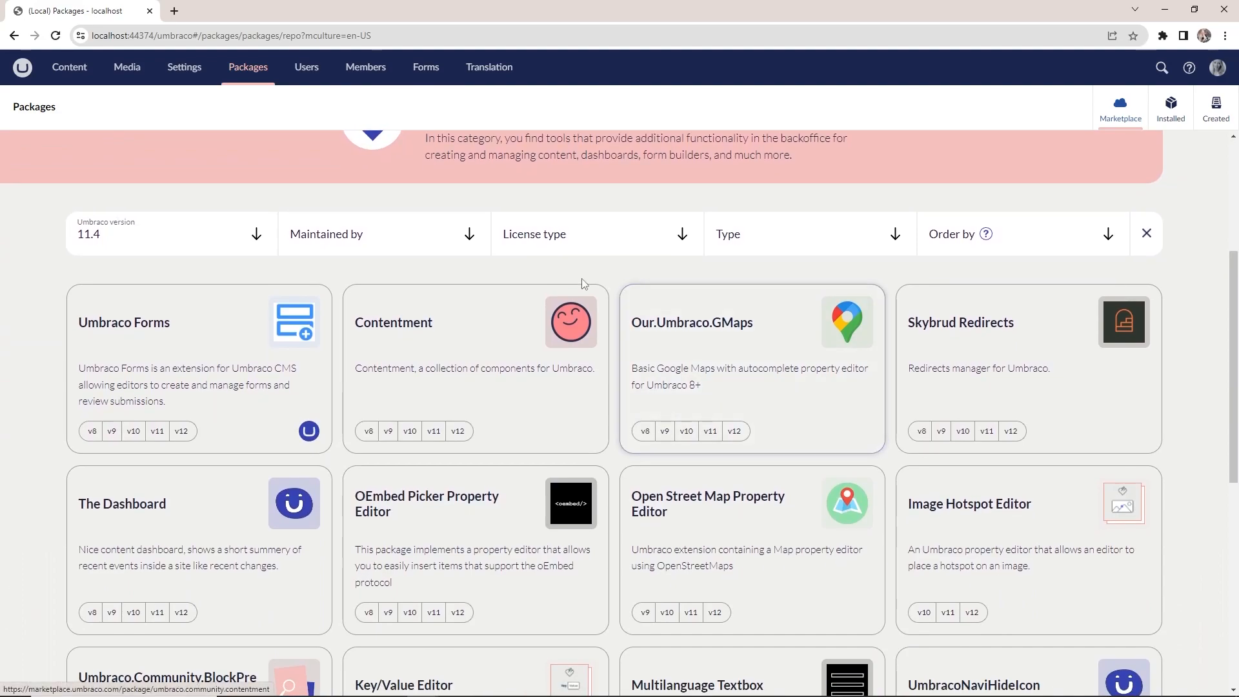
{"action": "mouse_move", "coordinate": [520, 405]}
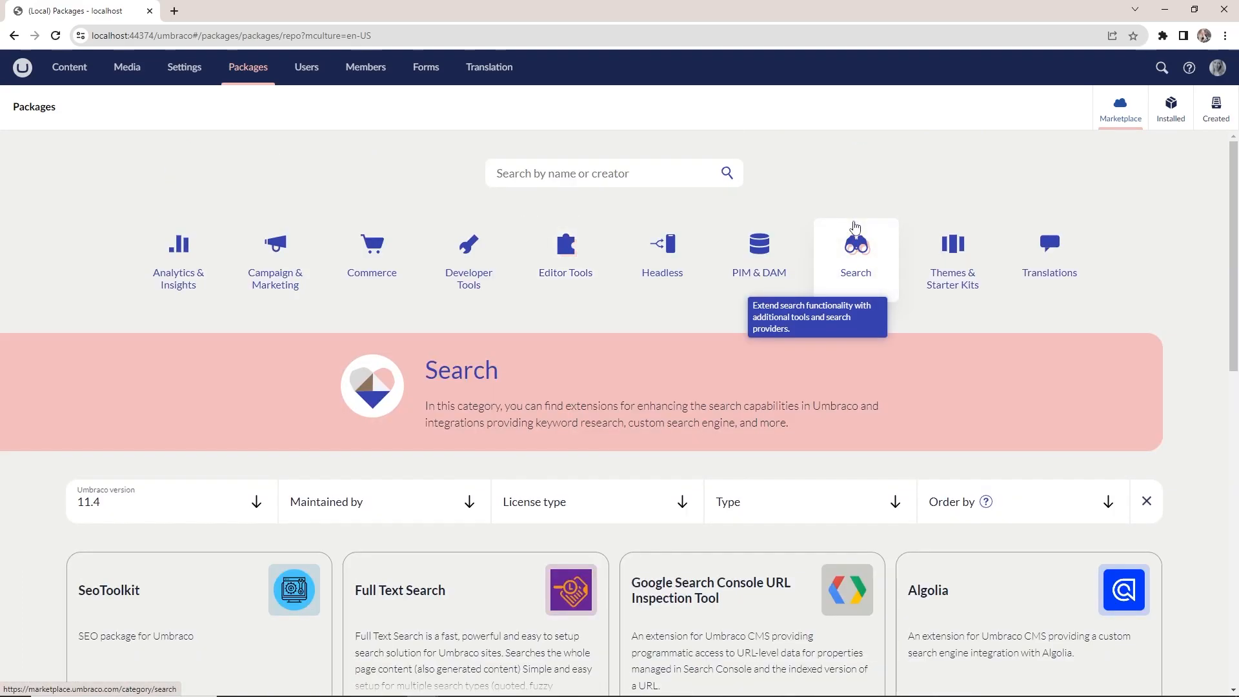
{"action": "scroll", "scroll_direction": "down", "scroll_amount": 3}
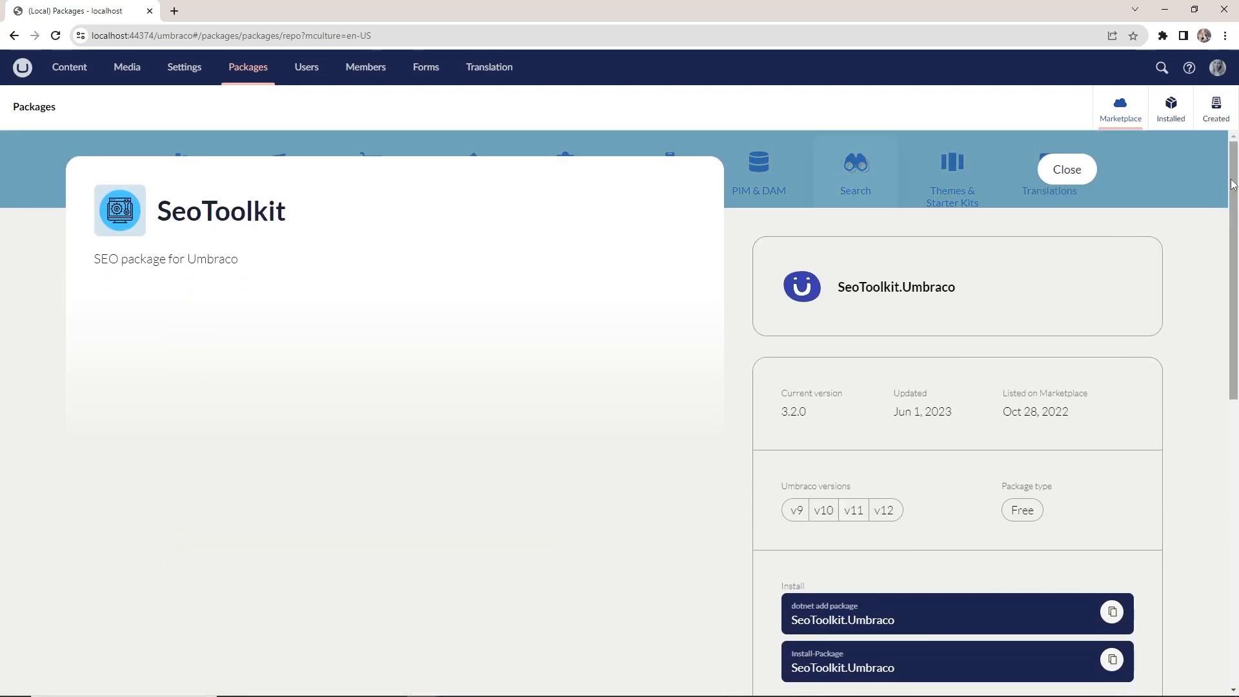
- Scroll the SeoToolkit page down to its Install section with the dotnet add package command
{"action": "scroll", "scroll_direction": "down", "scroll_amount": 3}
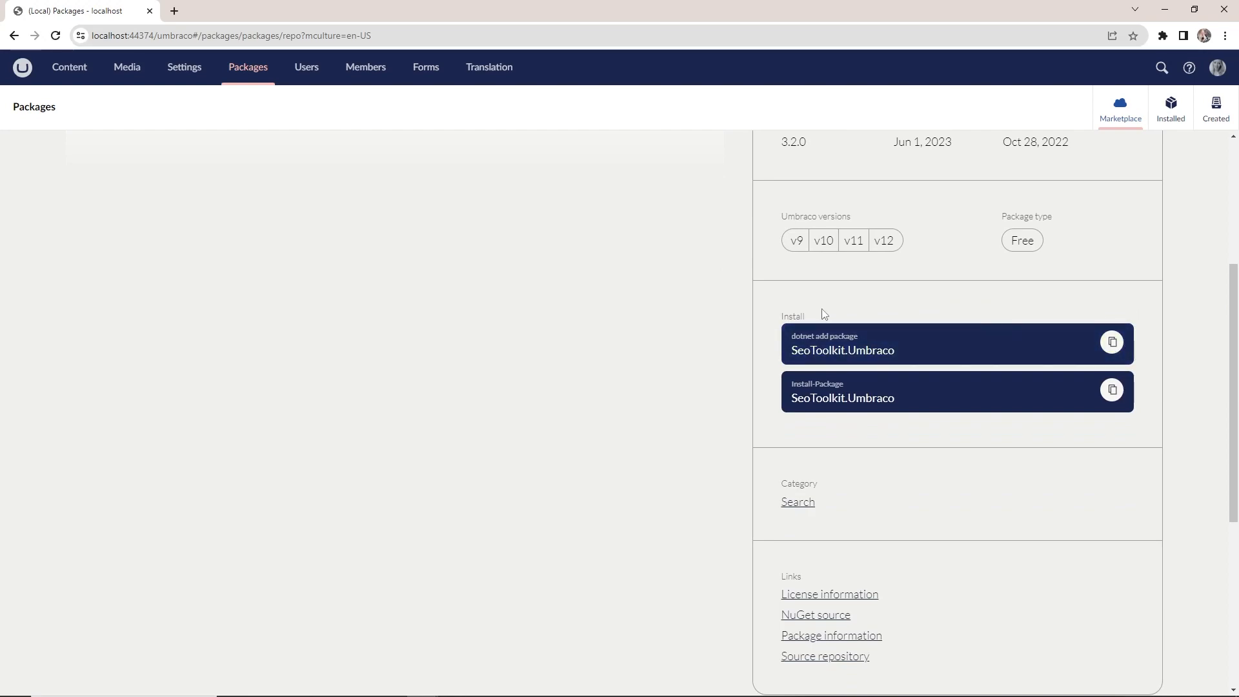
{"action": "mouse_move", "coordinate": [733, 431]}
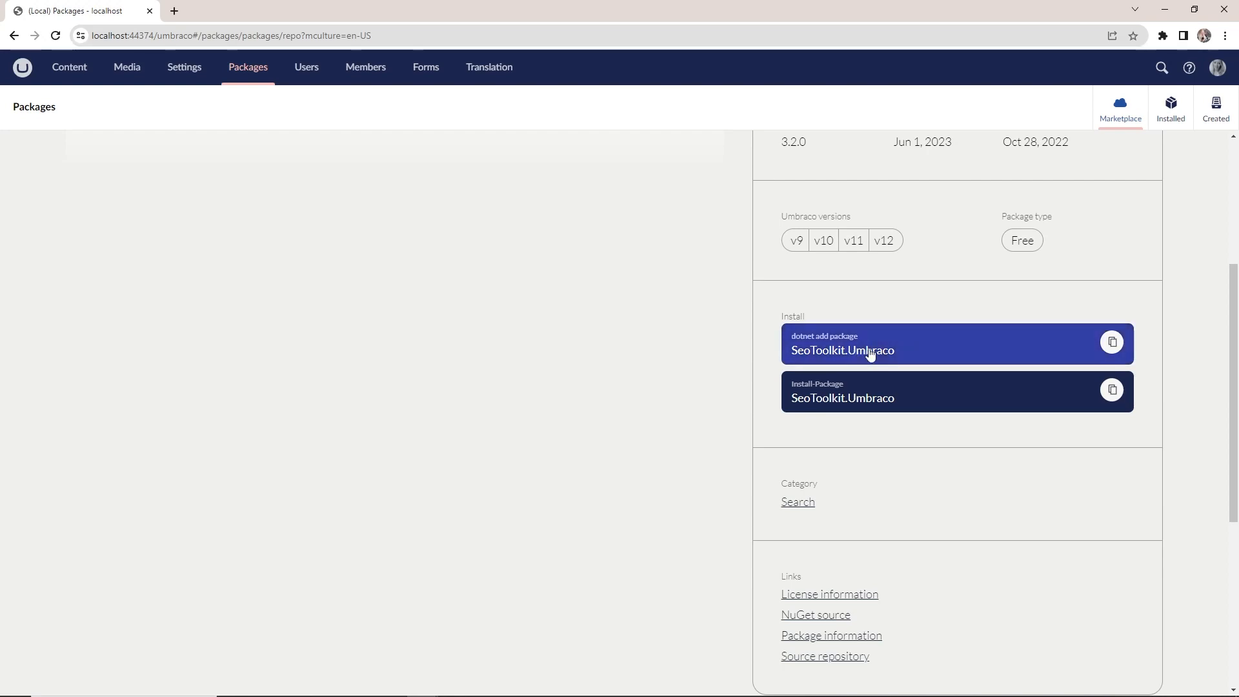
{"action": "mouse_move", "coordinate": [943, 346]}
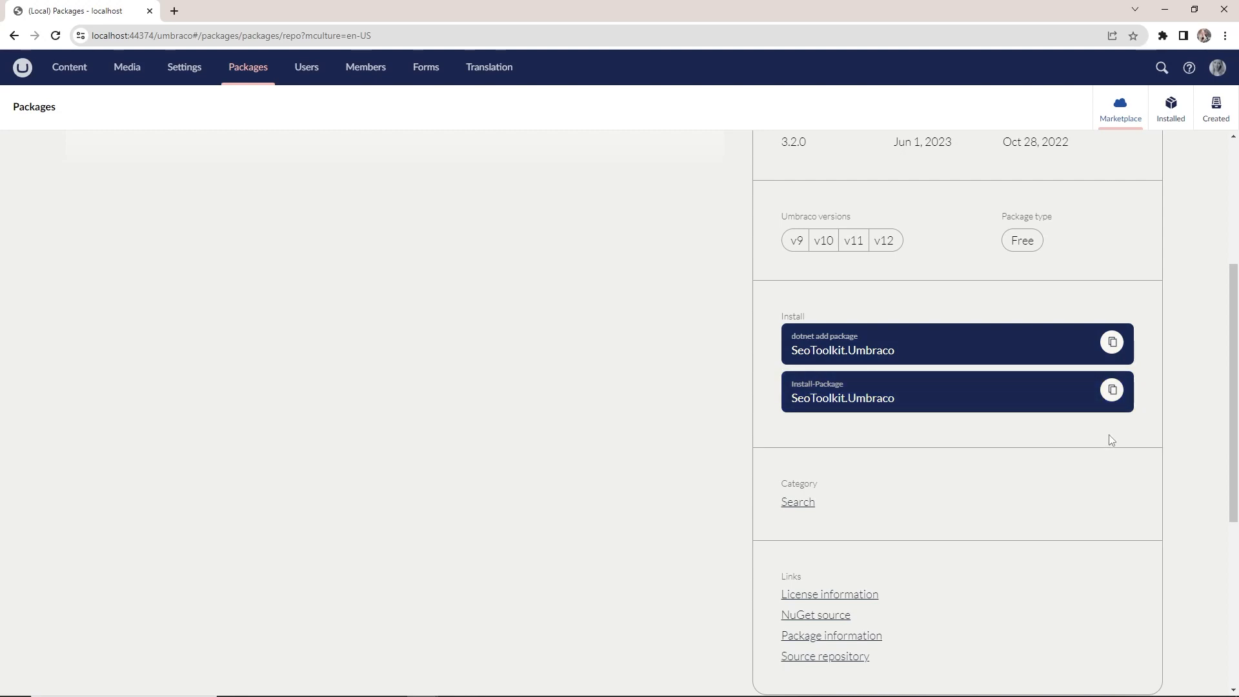
{"action": "mouse_move", "coordinate": [961, 429]}
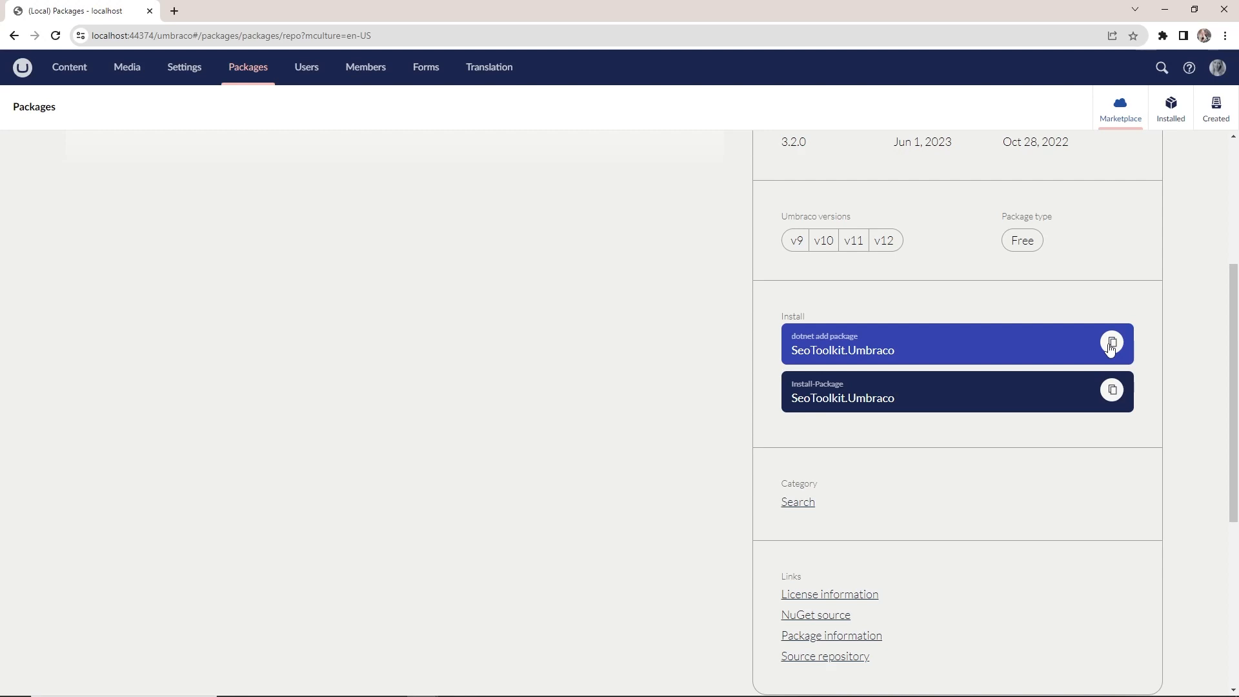
{"action": "mouse_move", "coordinate": [565, 274]}
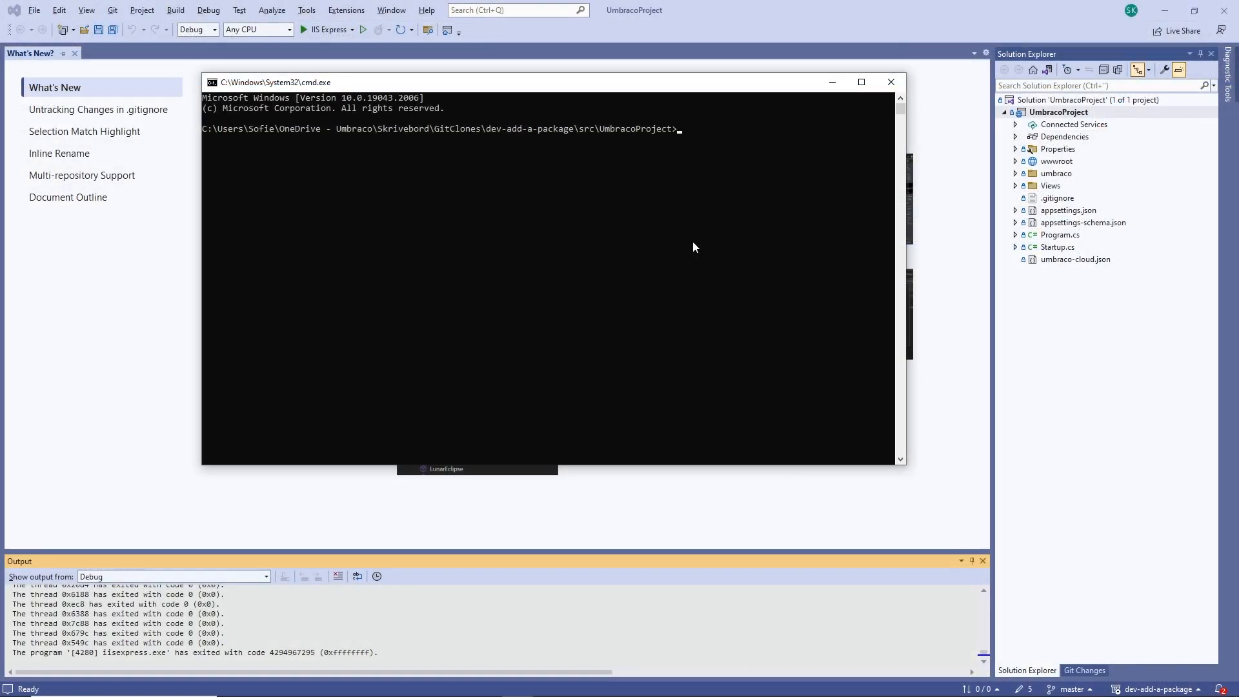
- Run 'dotnet add package SeoToolkit.Umbraco' in cmd.exe and let the restore finish
{"action": "type", "text": "dotnet add package SeoToolkit.Umbraco"}
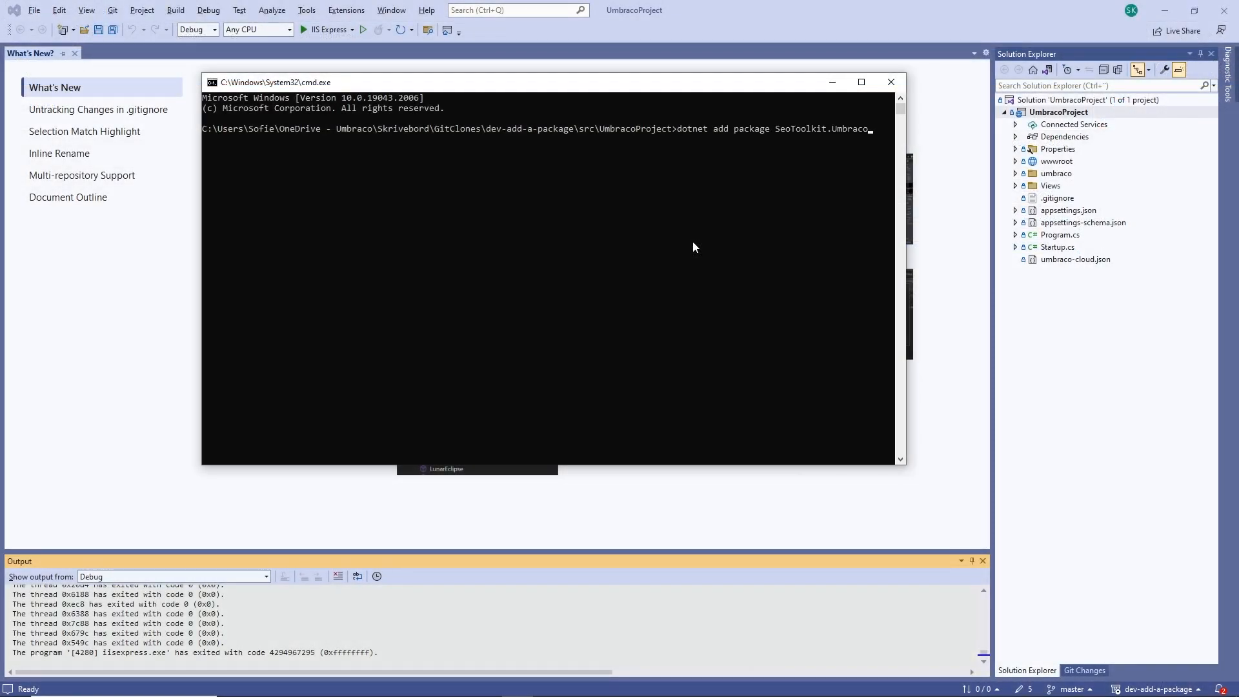
{"action": "key", "text": "enter"}
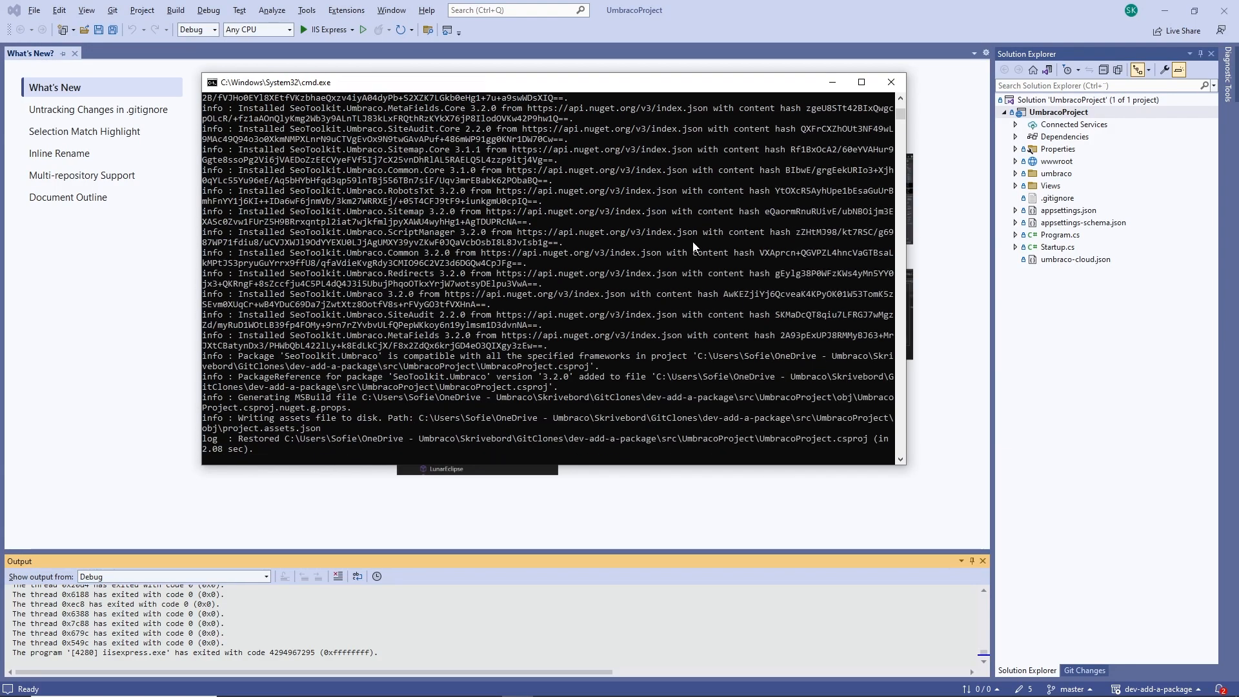
{"action": "scroll", "scroll_direction": "down", "scroll_amount": 3}
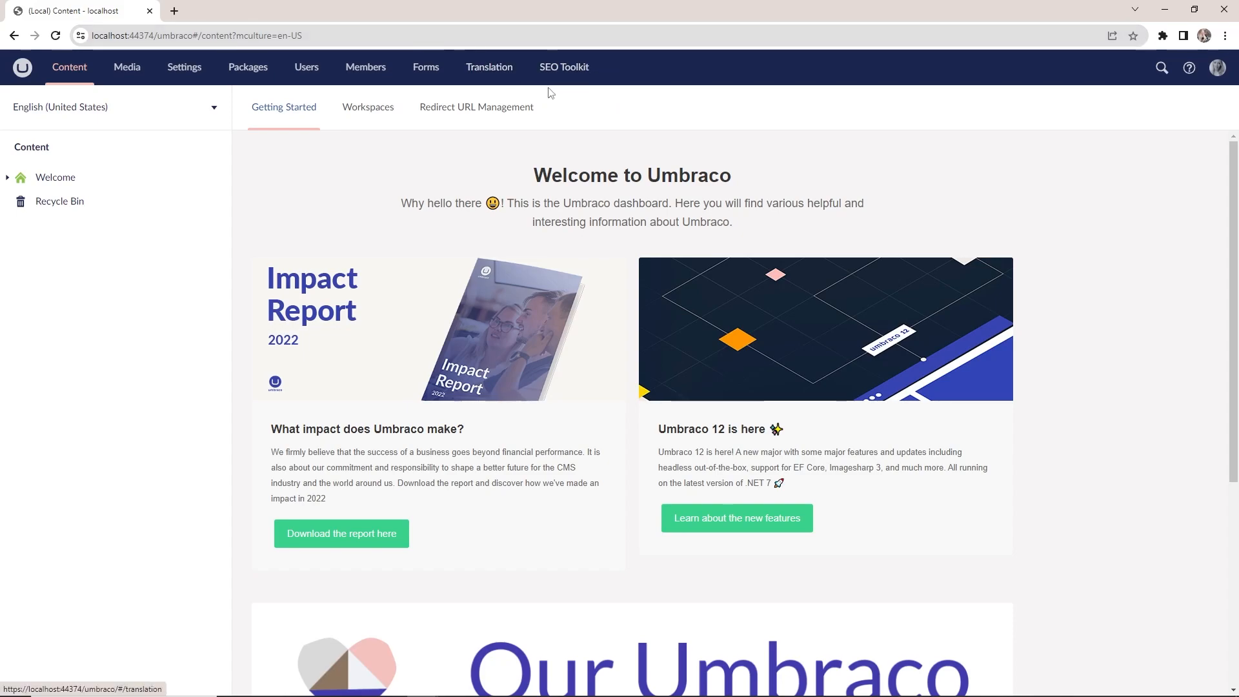
- Show the SEO Toolkit welcome dashboard listing Meta Fields, Script Manager, Sitemap, Robots.txt and Redirects
{"action": "left_click", "coordinate": [564, 66]}
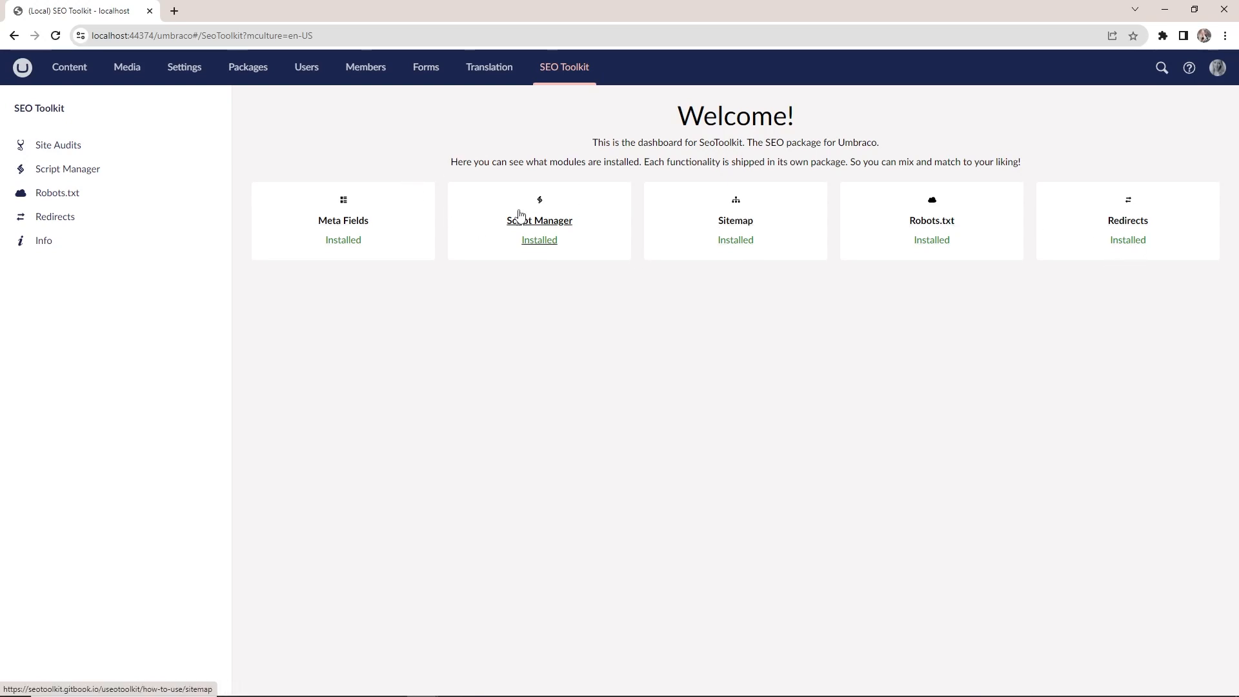
{"action": "mouse_move", "coordinate": [463, 332]}
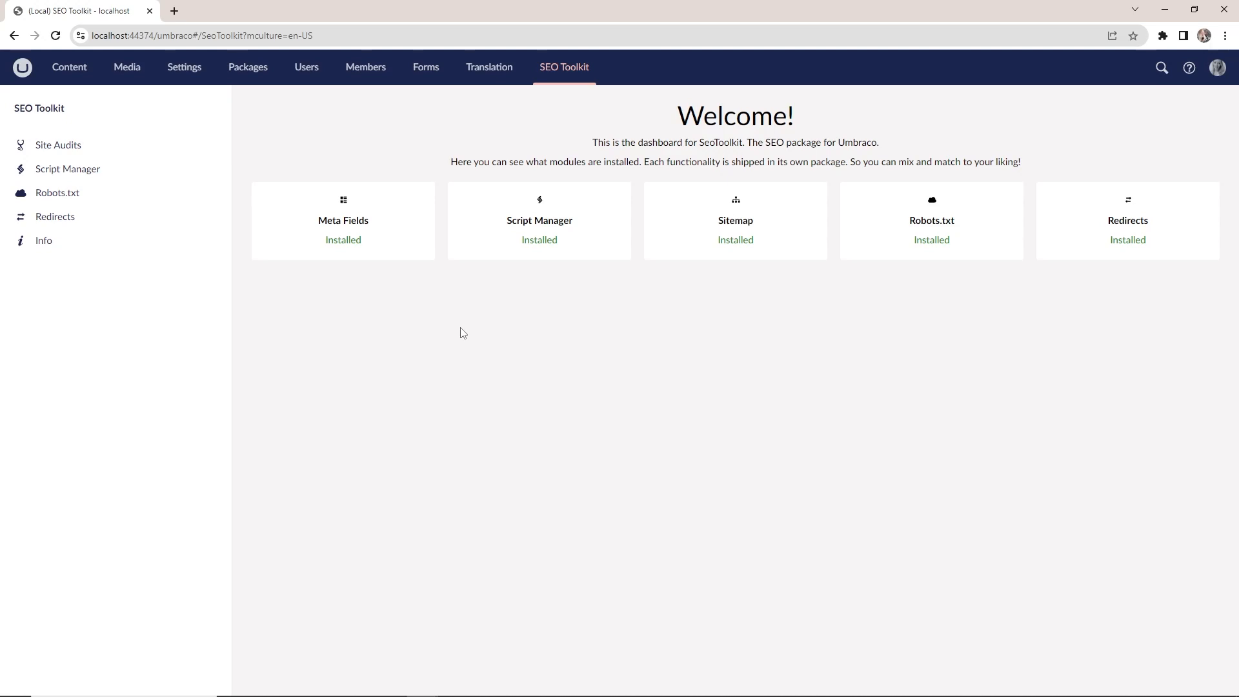
{"action": "mouse_move", "coordinate": [487, 332]}
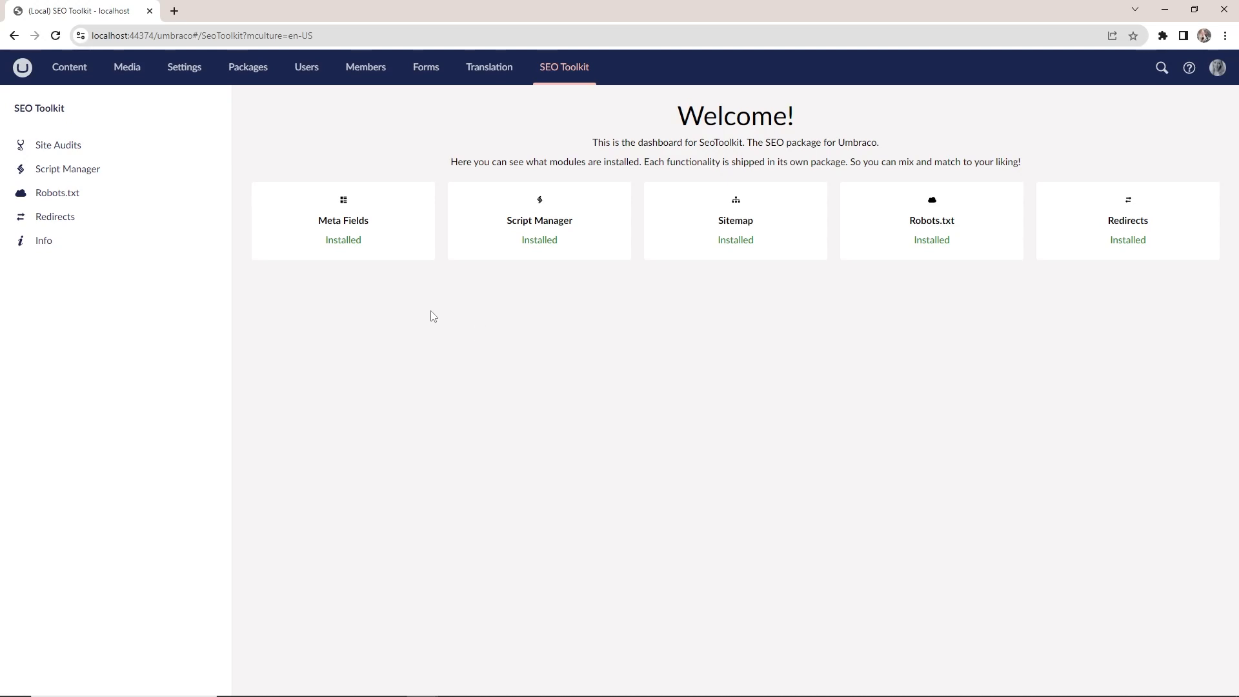
{"action": "mouse_move", "coordinate": [301, 343]}
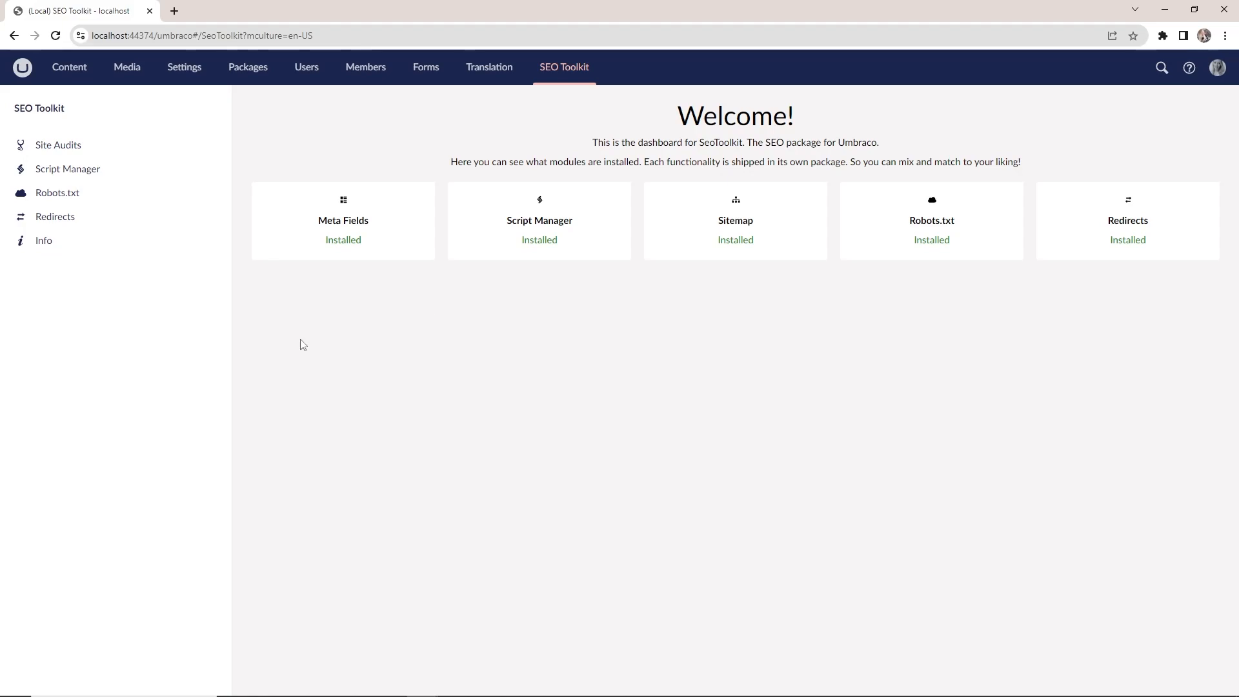
{"action": "left_click", "coordinate": [248, 66]}
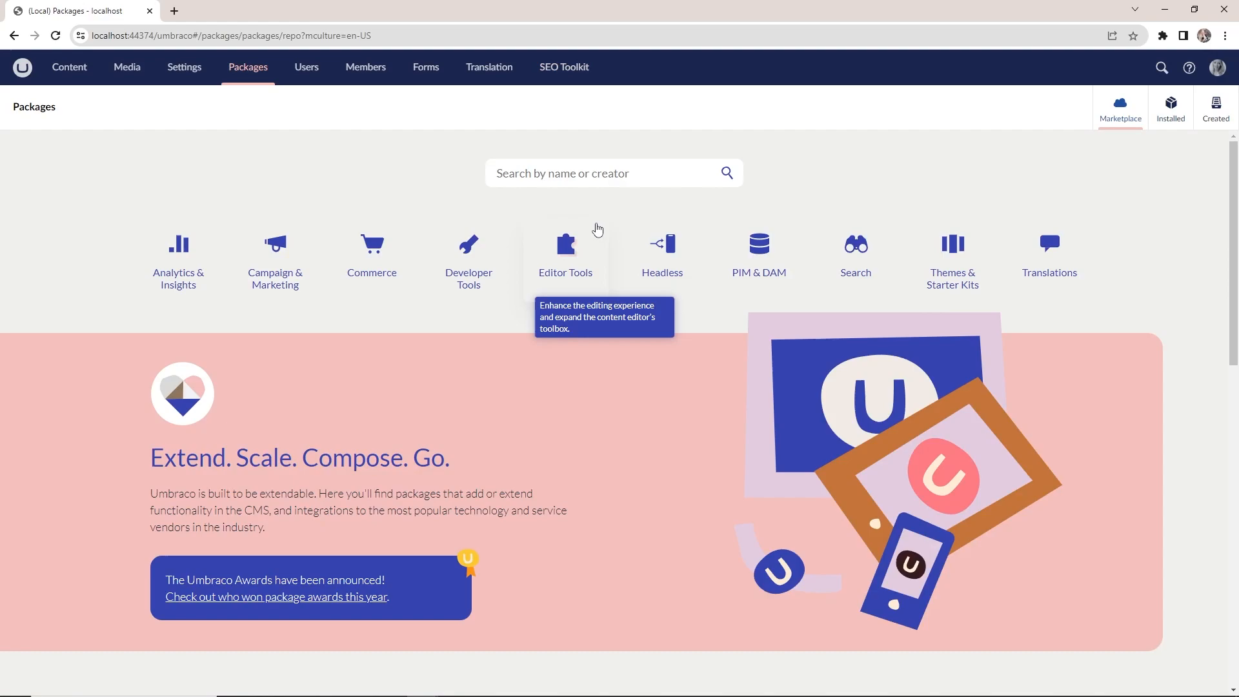
{"action": "left_click", "coordinate": [565, 253]}
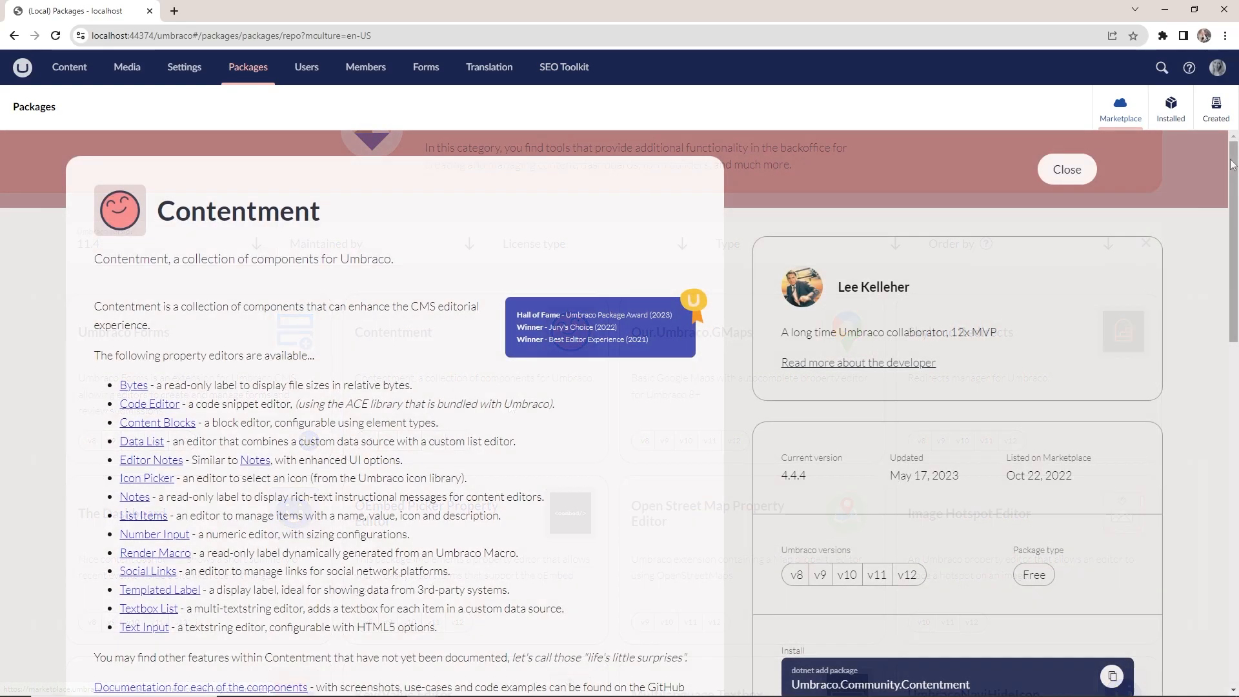
{"action": "scroll", "scroll_direction": "down", "scroll_amount": 3}
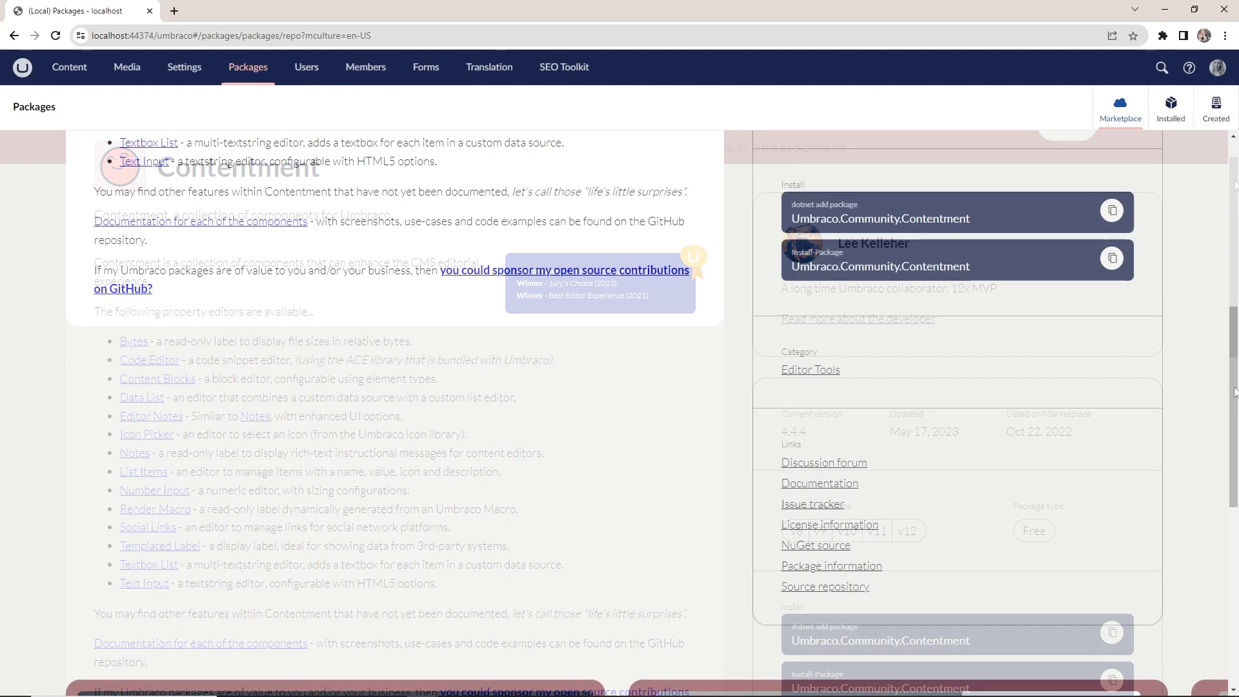
{"action": "scroll", "scroll_direction": "down", "scroll_amount": 3}
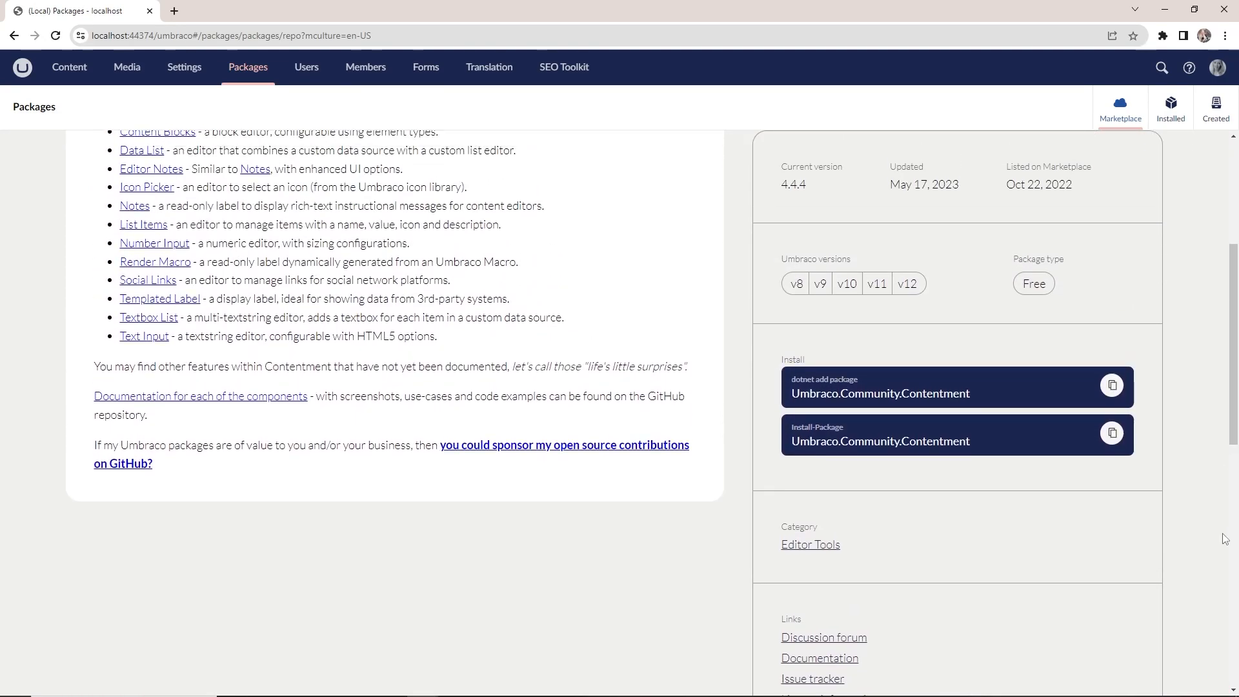
{"action": "mouse_move", "coordinate": [983, 475]}
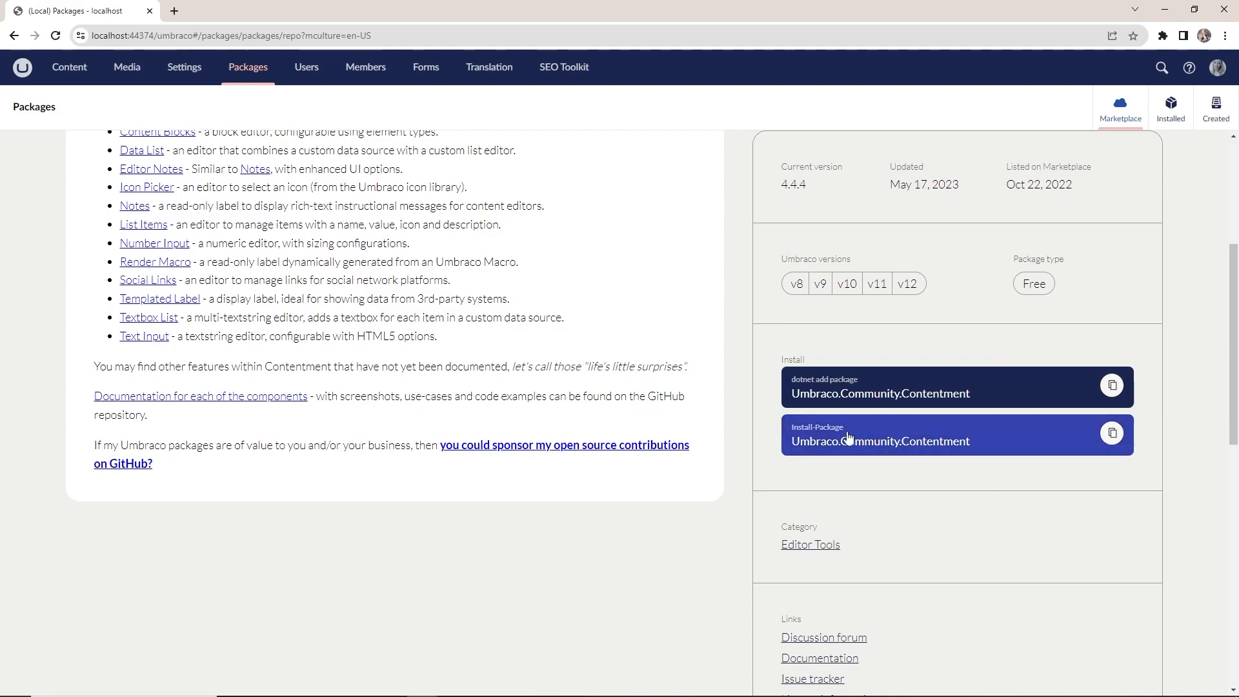
{"action": "left_click", "coordinate": [1111, 433]}
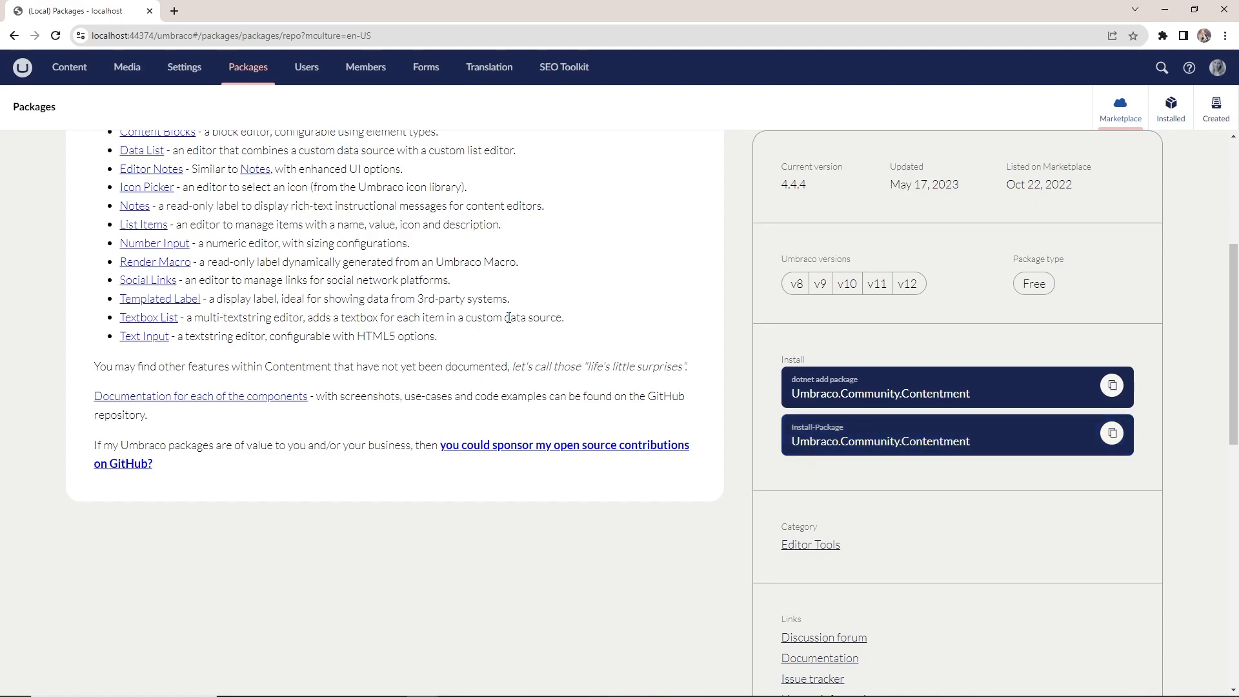
{"action": "key", "text": "alt+tab"}
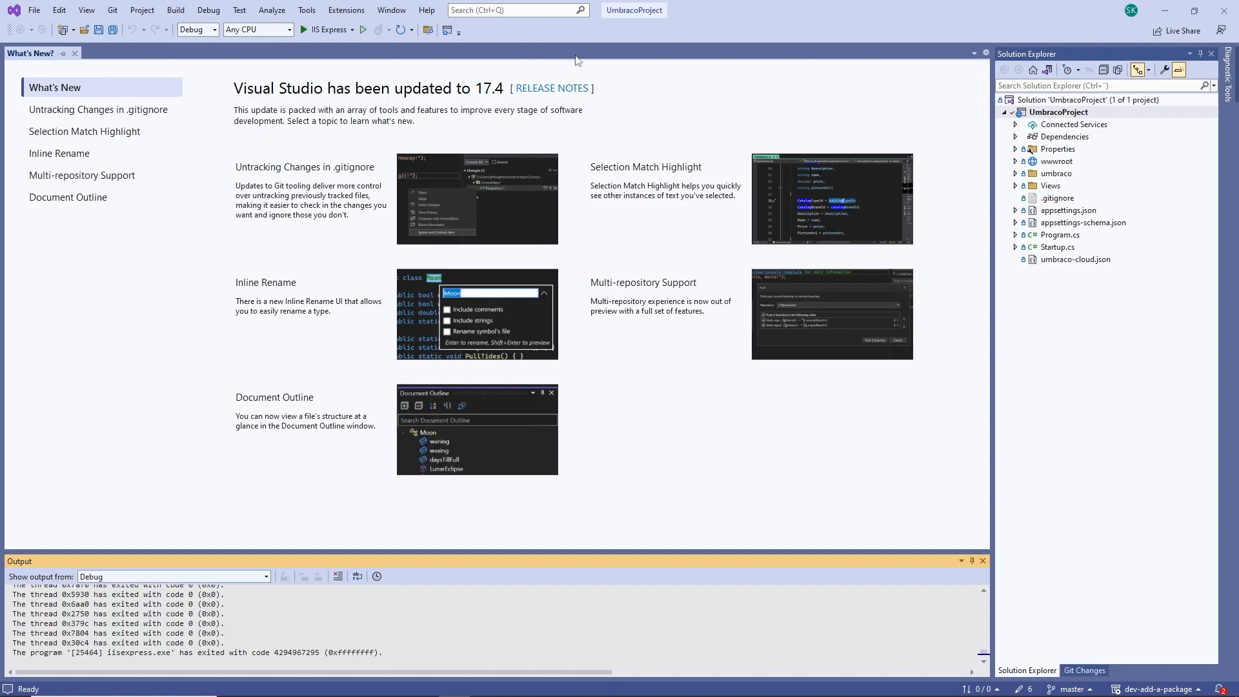
{"action": "mouse_move", "coordinate": [708, 103]}
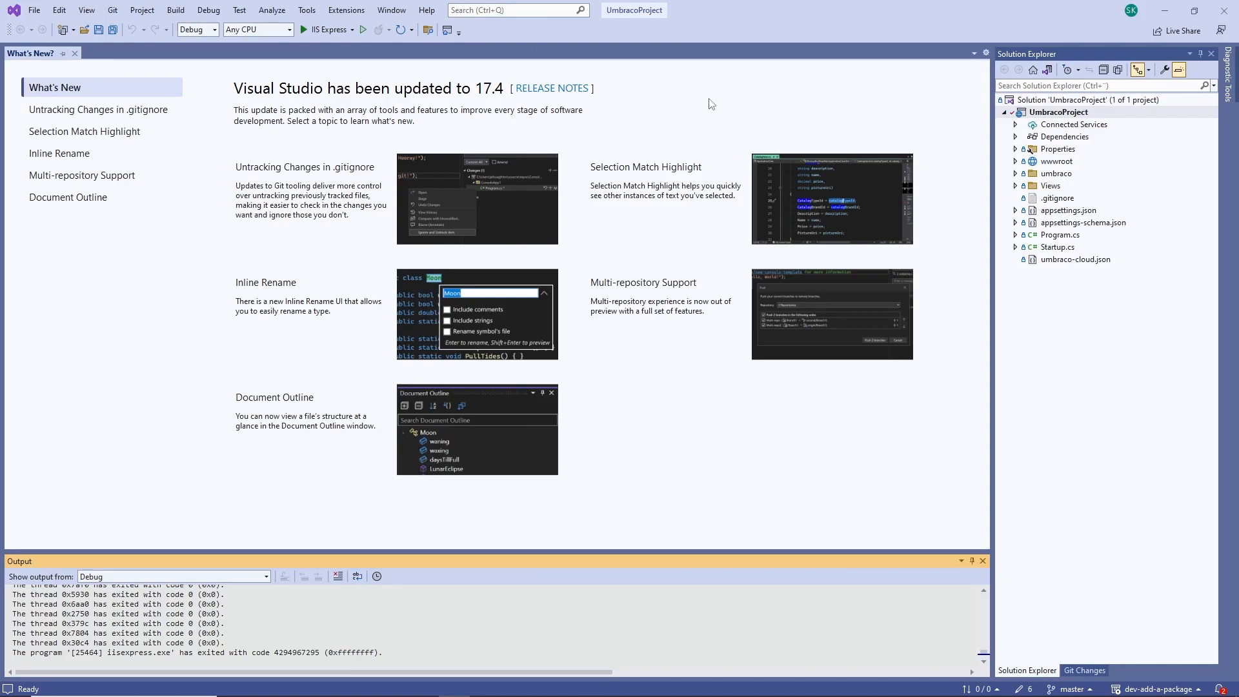
{"action": "mouse_move", "coordinate": [551, 88]}
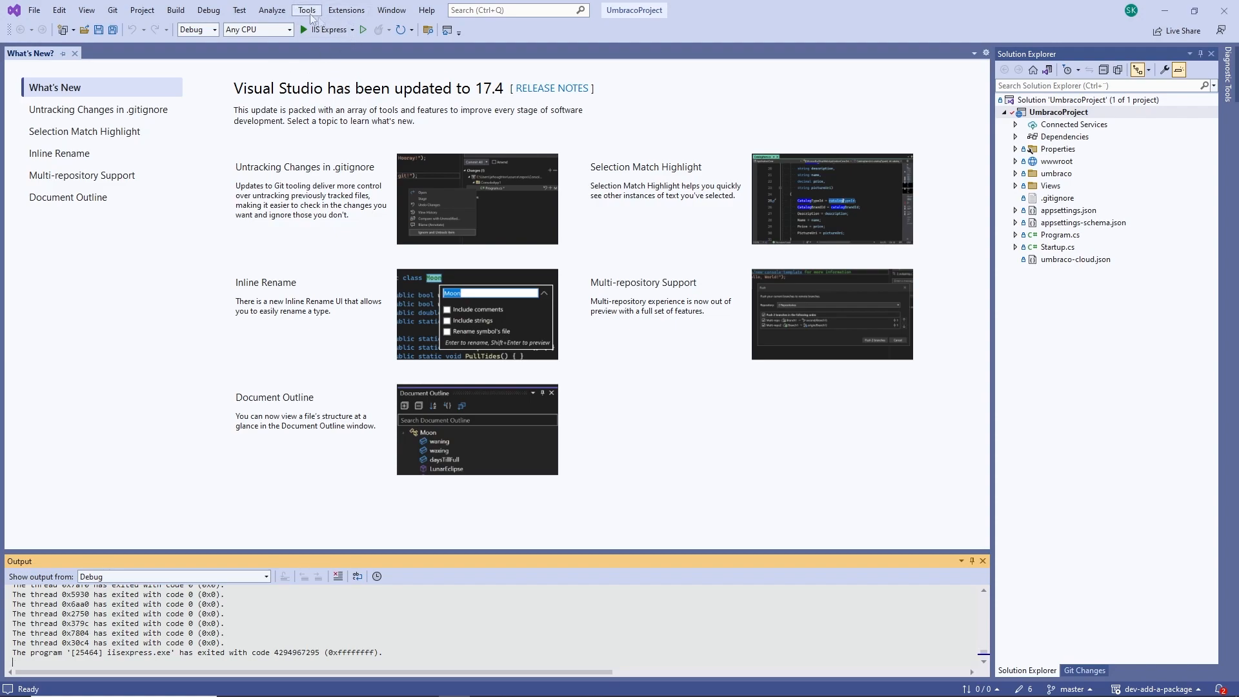
- Search NuGet Browse for 'Contentment' and bring up the Package Manager Console
{"action": "left_click", "coordinate": [306, 9]}
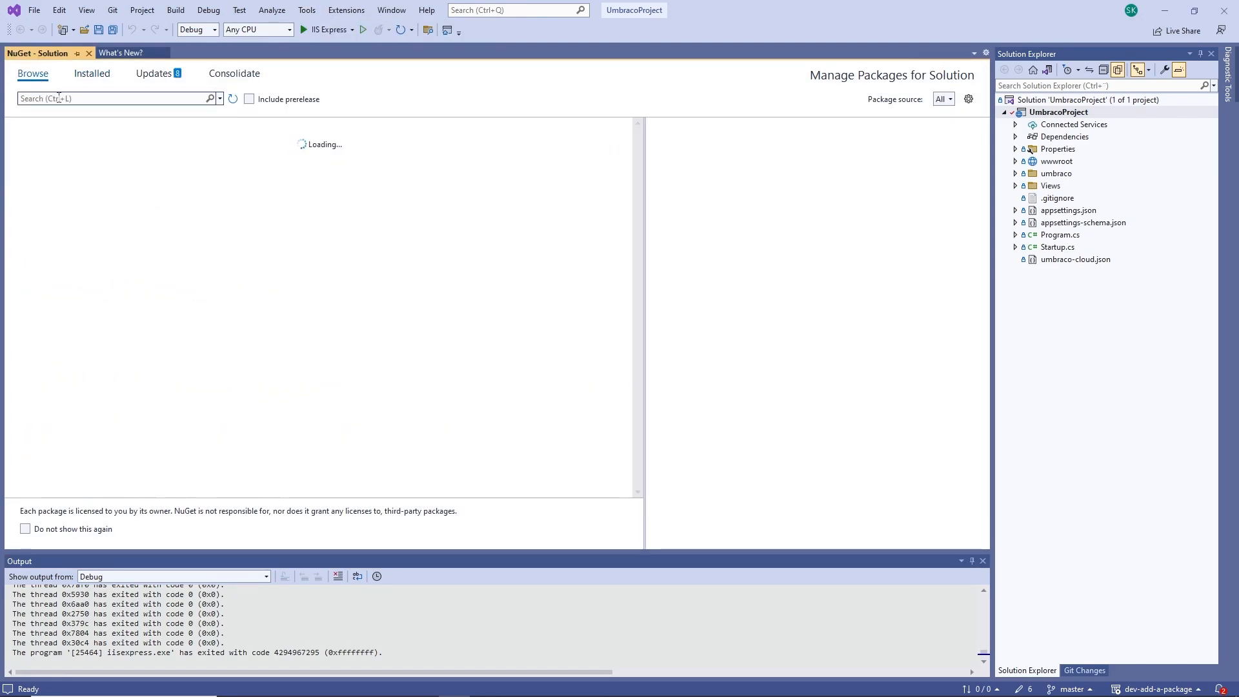
{"action": "type", "text": "Contentment"}
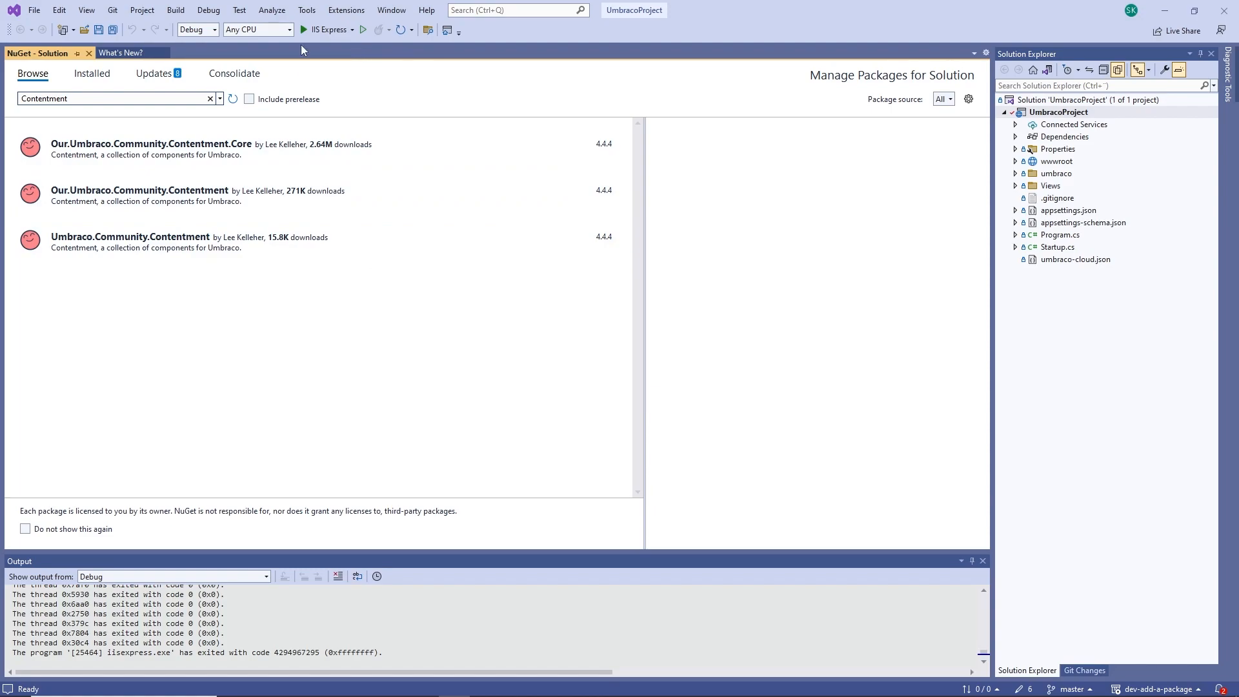
{"action": "left_click", "coordinate": [307, 9]}
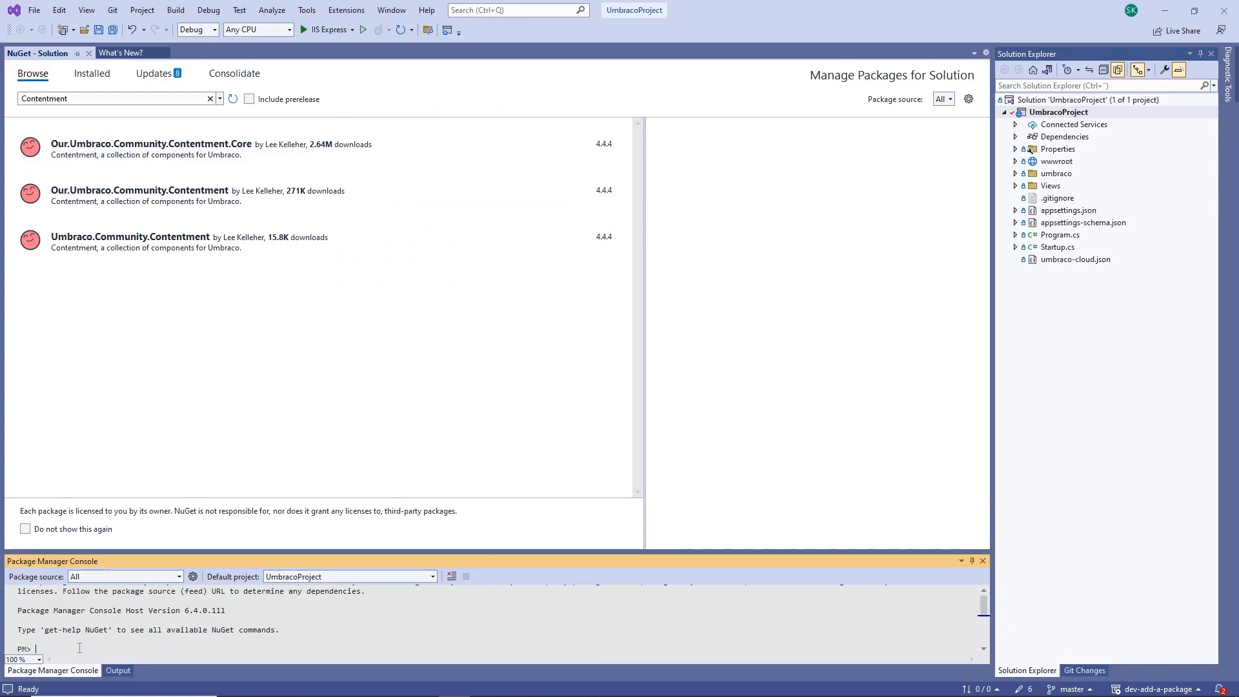
- Install Umbraco.Community.Contentment via Install-Package, verify it under Installed, and run the site with IIS Express
{"action": "type", "text": "Install-Package Umbraco.Community.Contentment"}
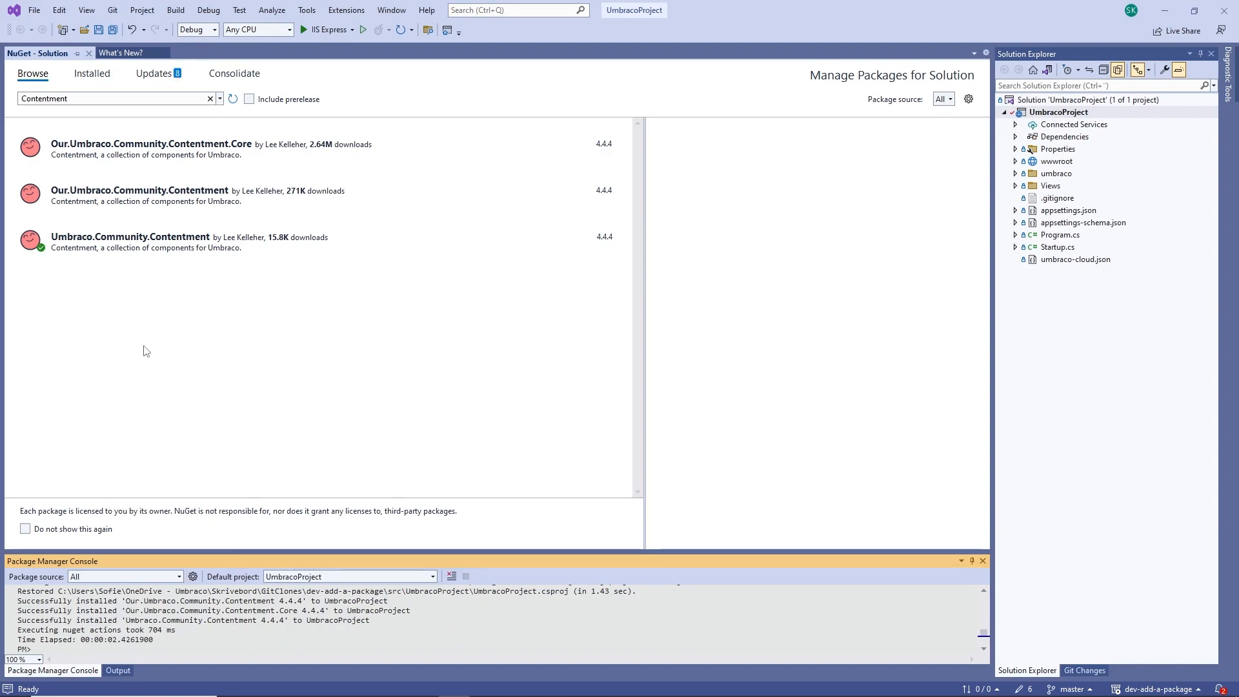
{"action": "left_click", "coordinate": [157, 242]}
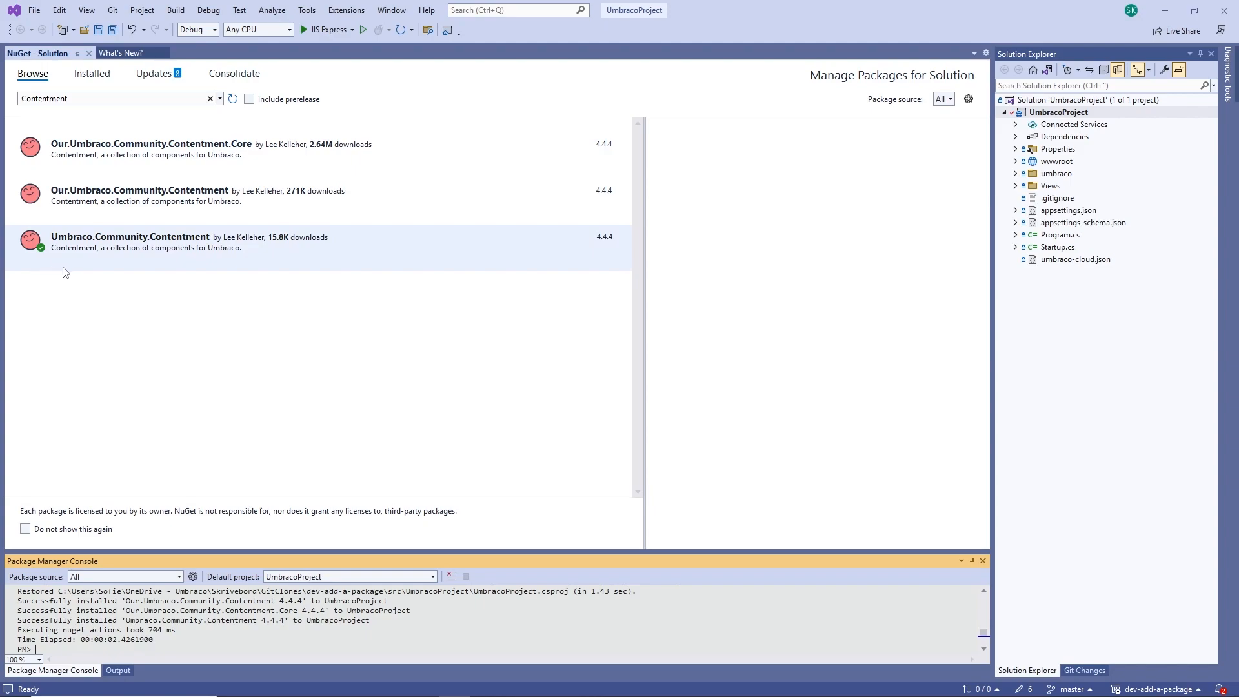
{"action": "mouse_move", "coordinate": [94, 241]}
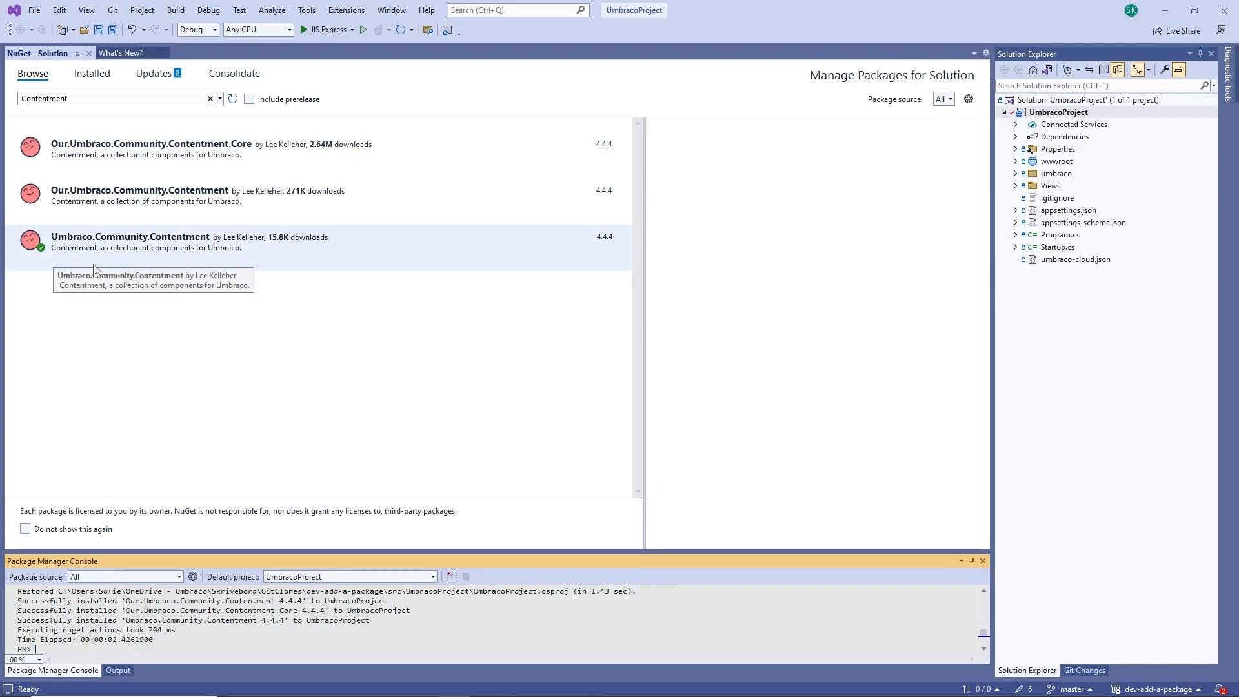
{"action": "left_click", "coordinate": [92, 73]}
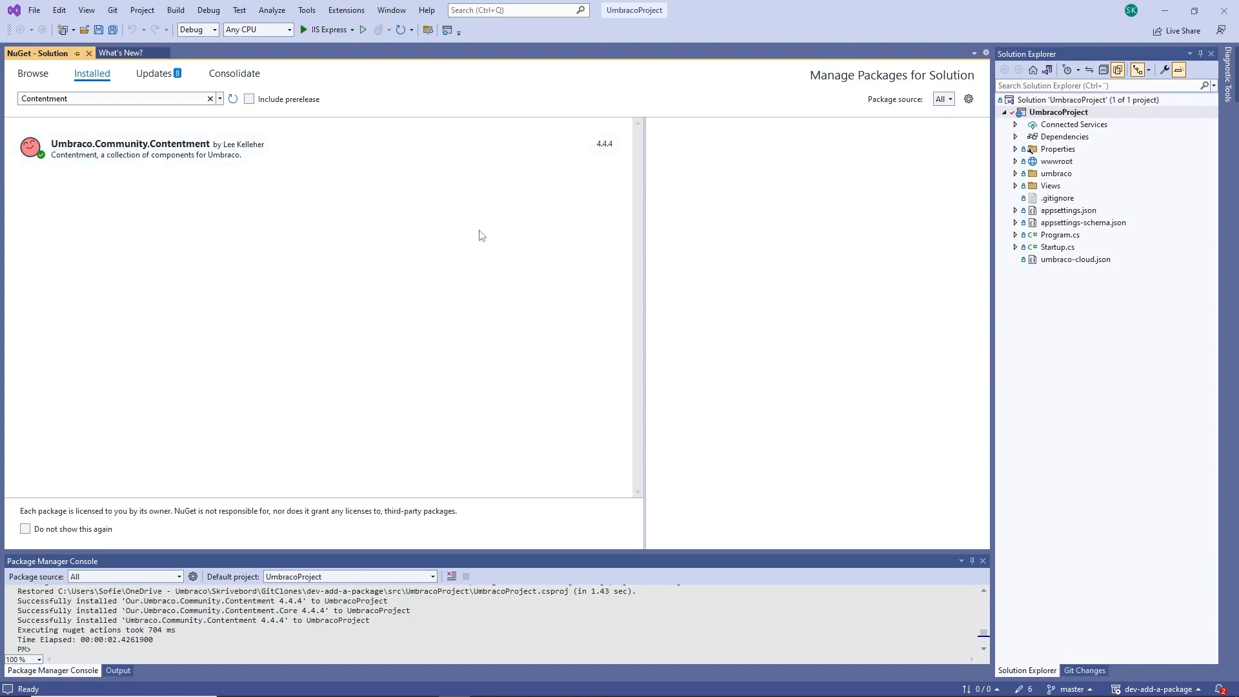
{"action": "mouse_move", "coordinate": [324, 29]}
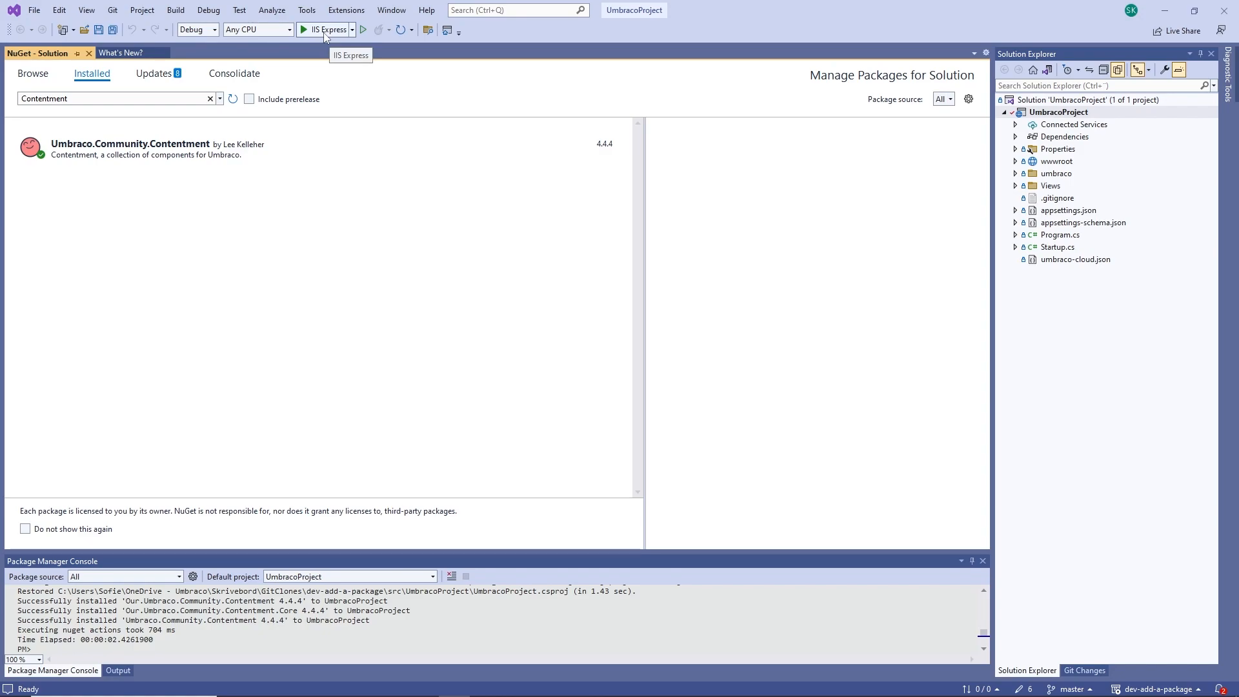
{"action": "left_click", "coordinate": [304, 30]}
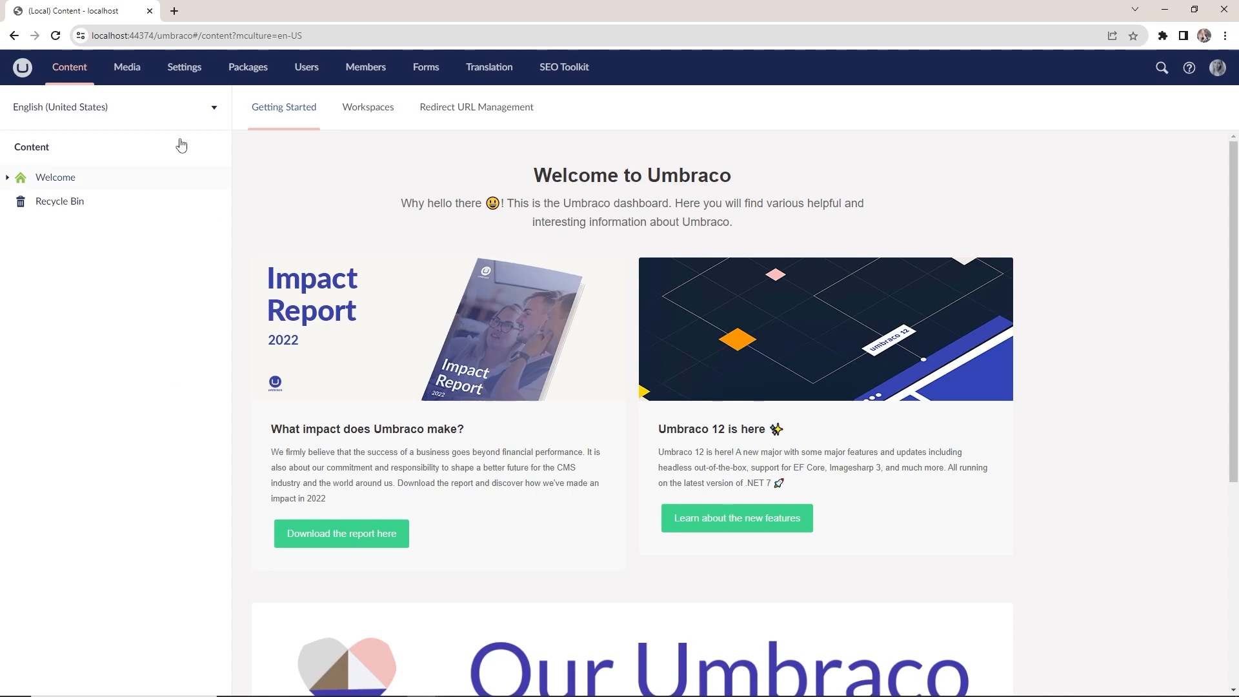
{"action": "mouse_move", "coordinate": [702, 93]}
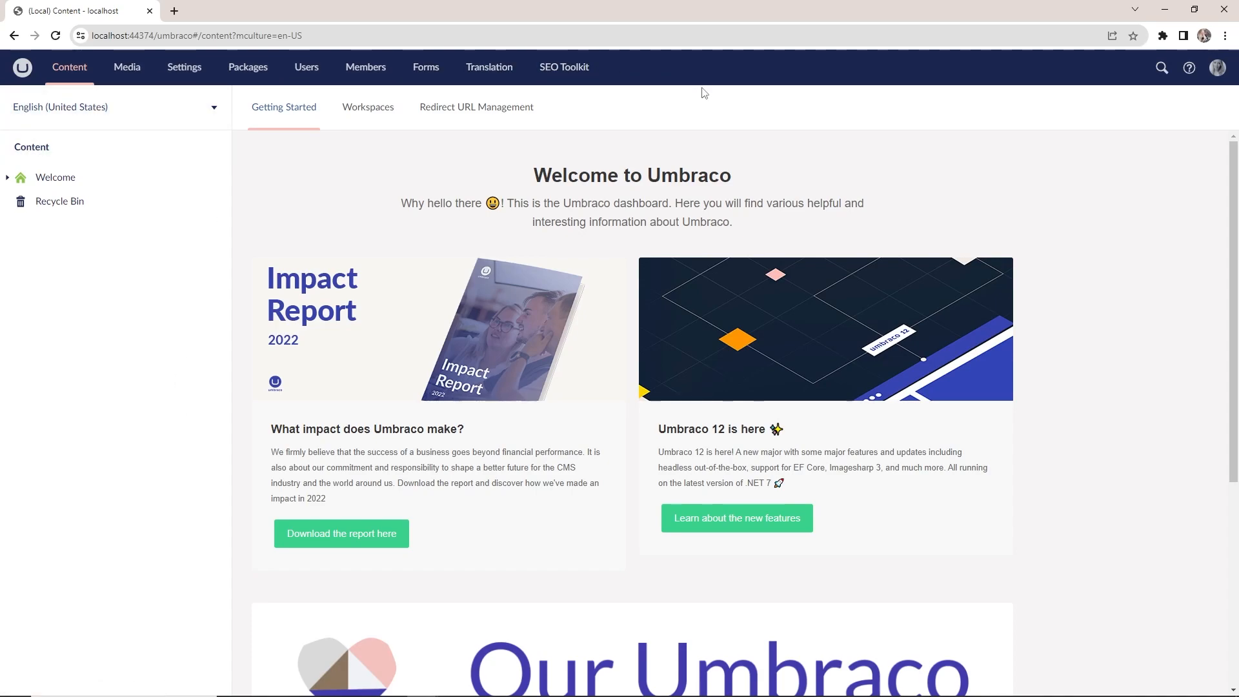
{"action": "mouse_move", "coordinate": [751, 97]}
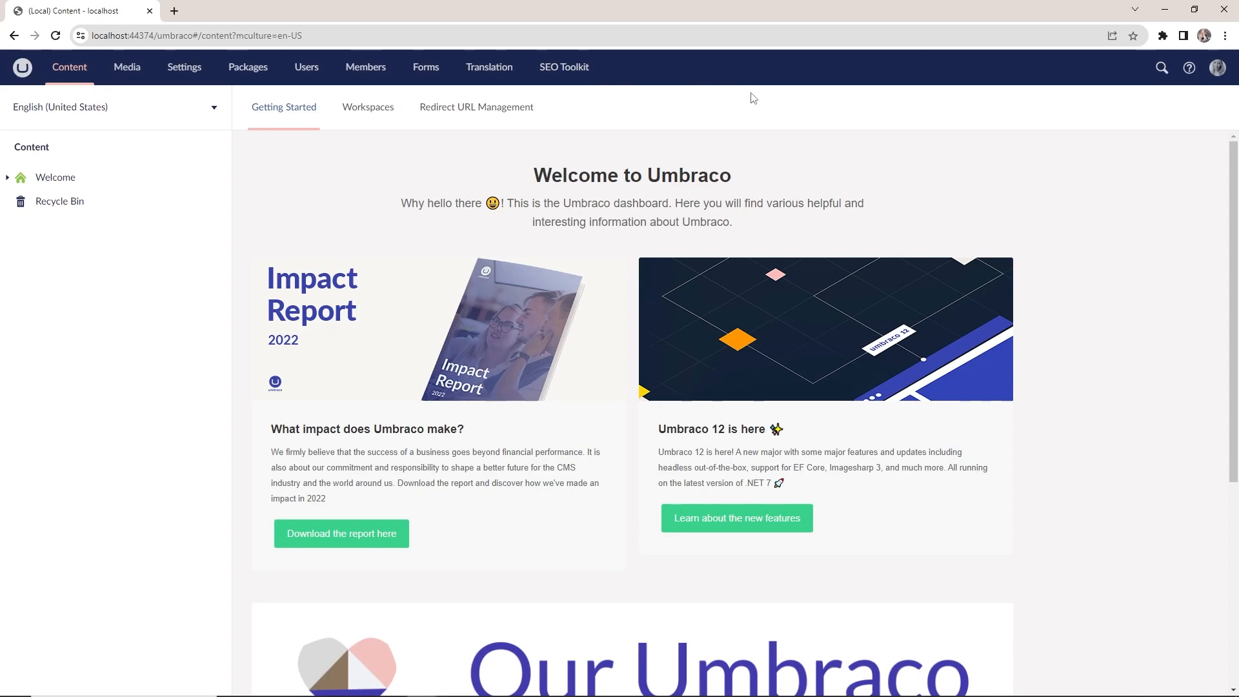
{"action": "mouse_move", "coordinate": [751, 118]}
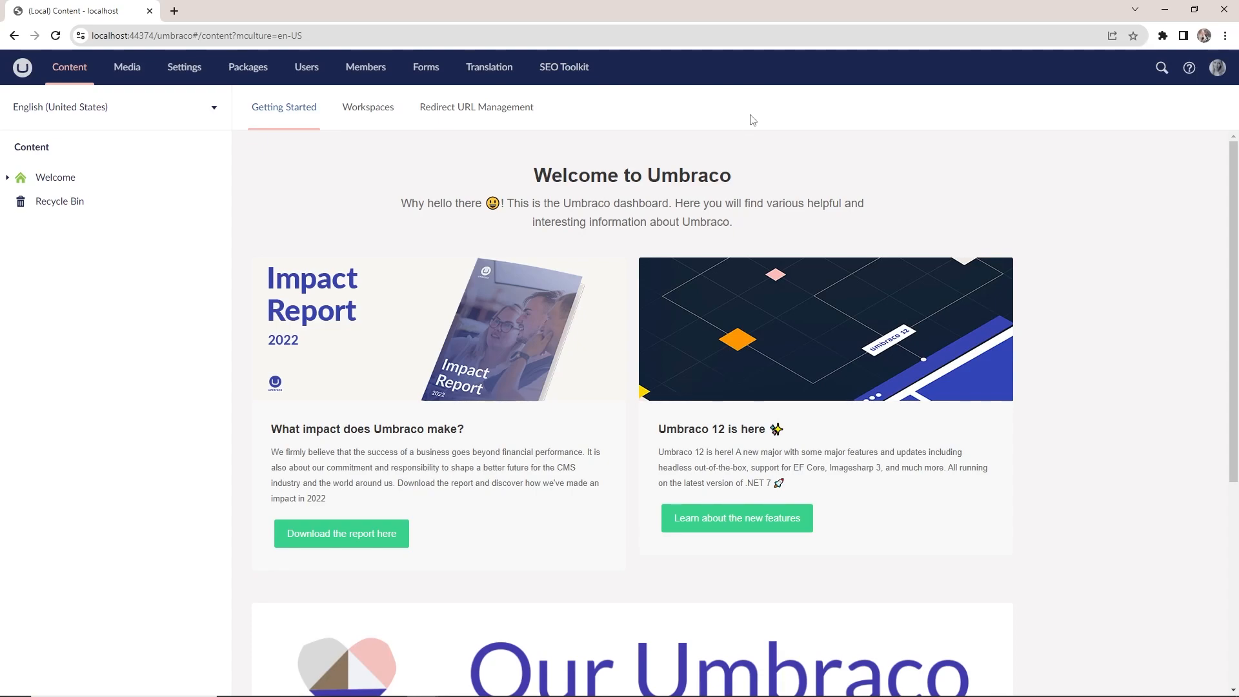
{"action": "mouse_move", "coordinate": [248, 67]}
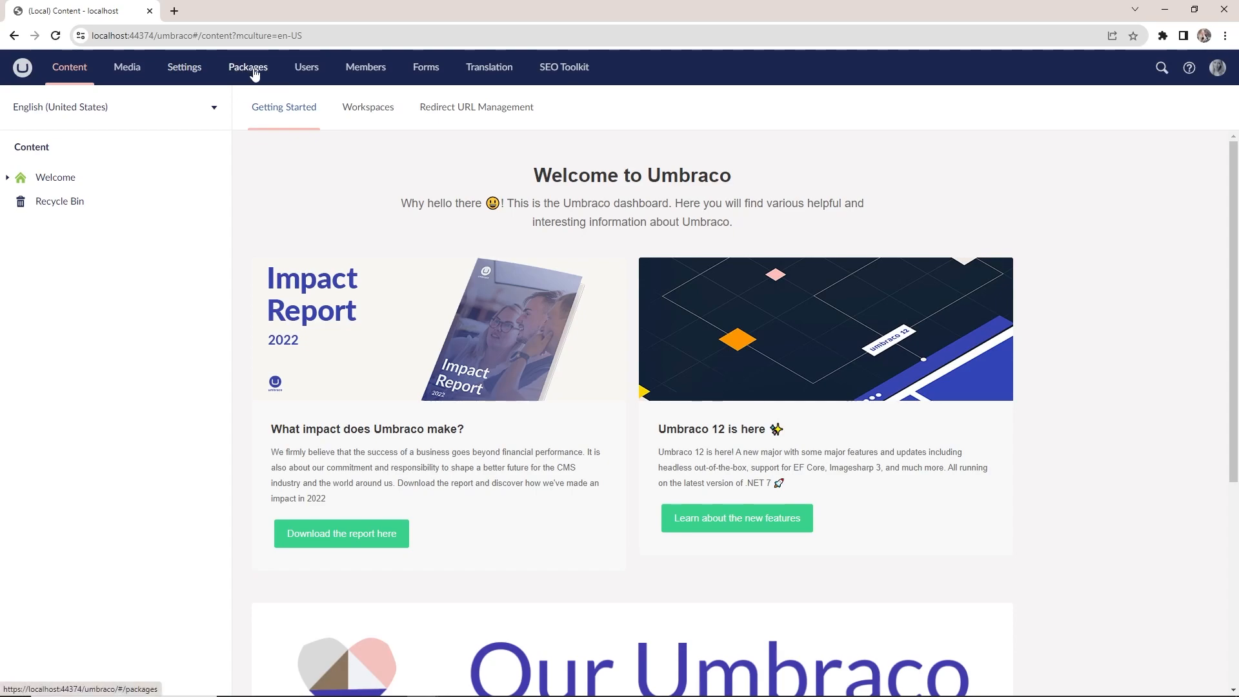
- Return to the backoffice Packages section with its marketplace category overview
{"action": "left_click", "coordinate": [248, 65]}
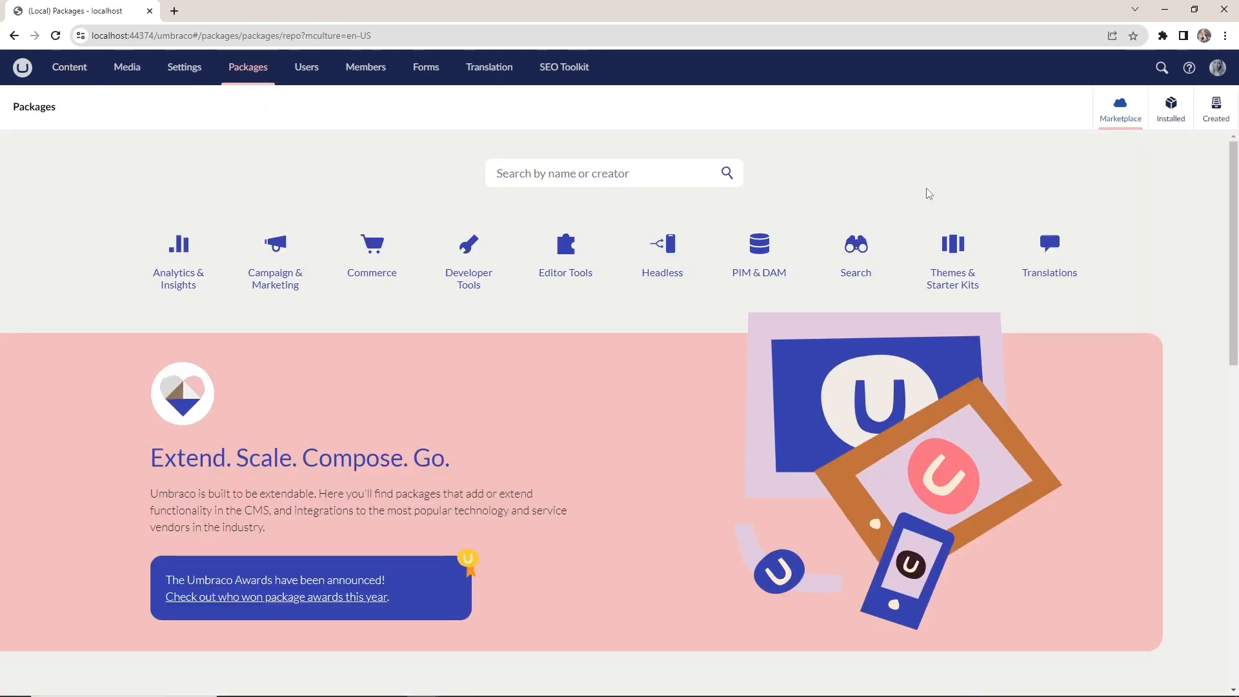
{"action": "mouse_move", "coordinate": [1170, 108]}
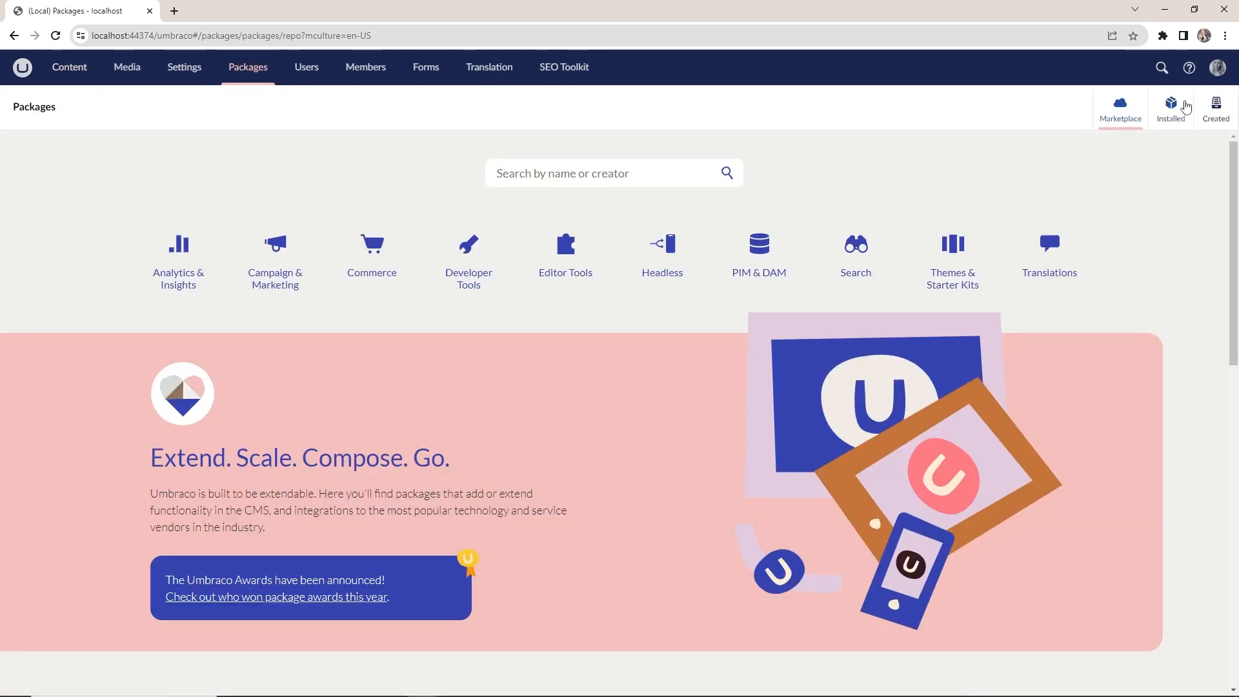
- List the installed packages, scrolling past UmbracoForms, Contentment, SEO Toolkit modules and Umbraco Deploy 11.1.1
{"action": "left_click", "coordinate": [1170, 108]}
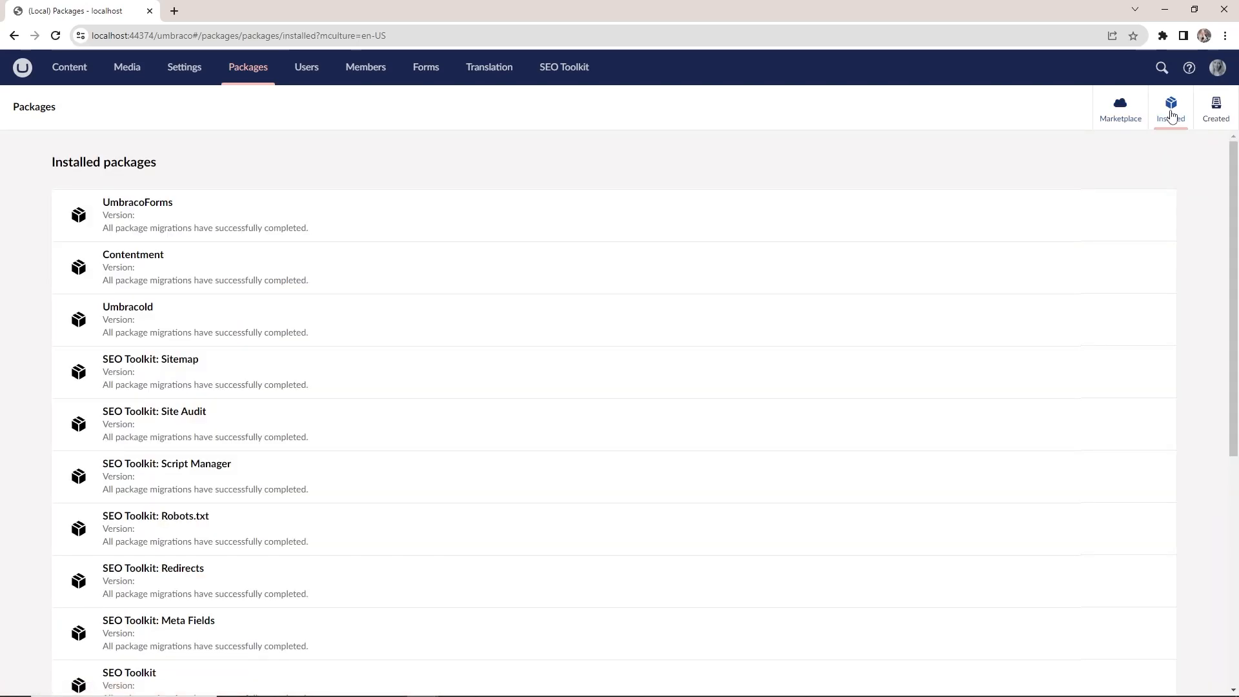
{"action": "mouse_move", "coordinate": [192, 272]}
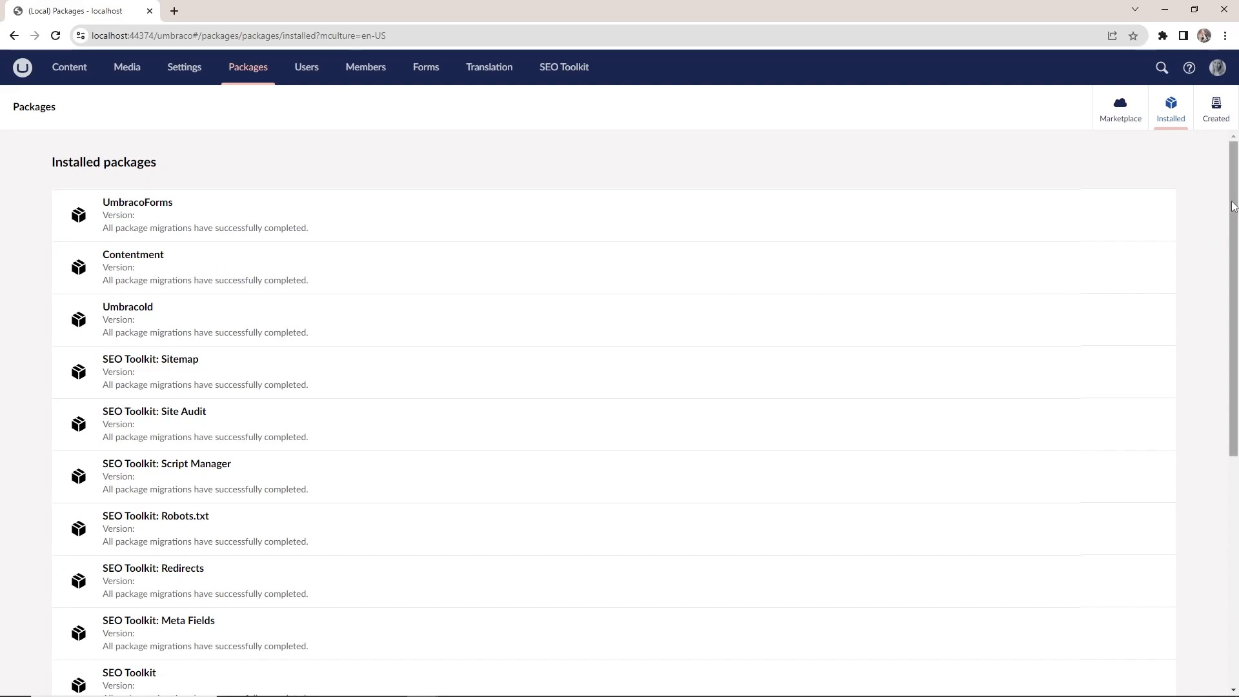
{"action": "scroll", "scroll_direction": "down", "scroll_amount": 3}
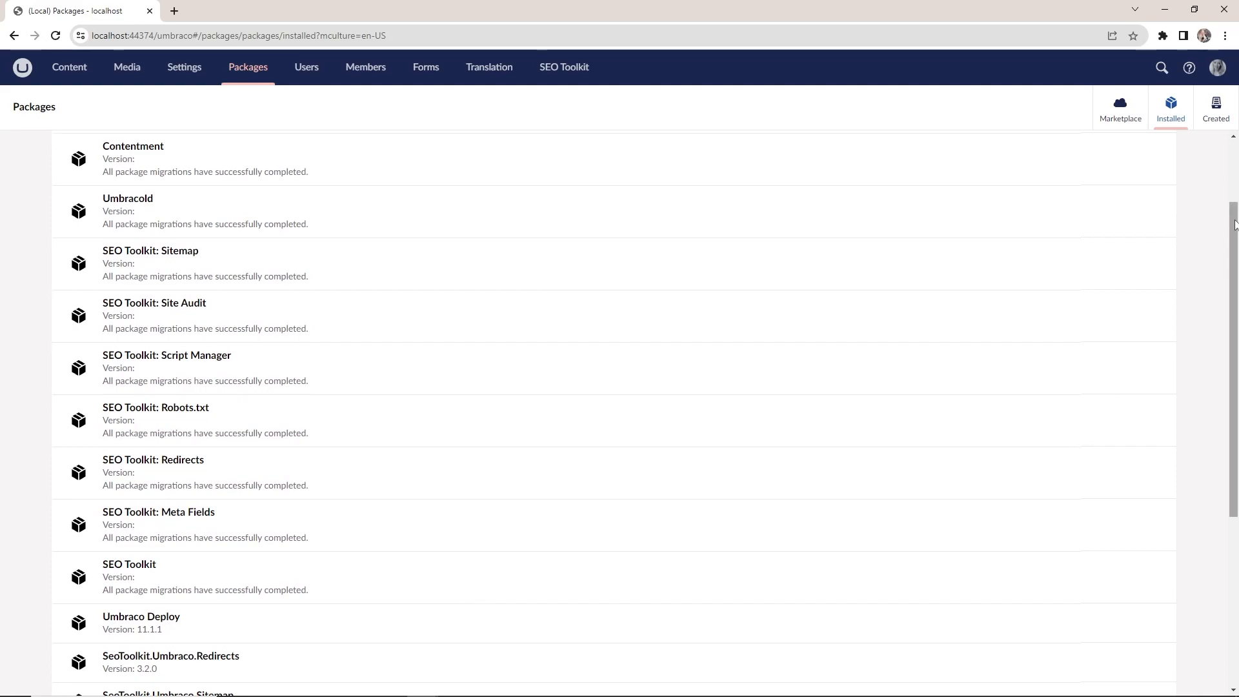
{"action": "scroll", "scroll_direction": "down", "scroll_amount": 3}
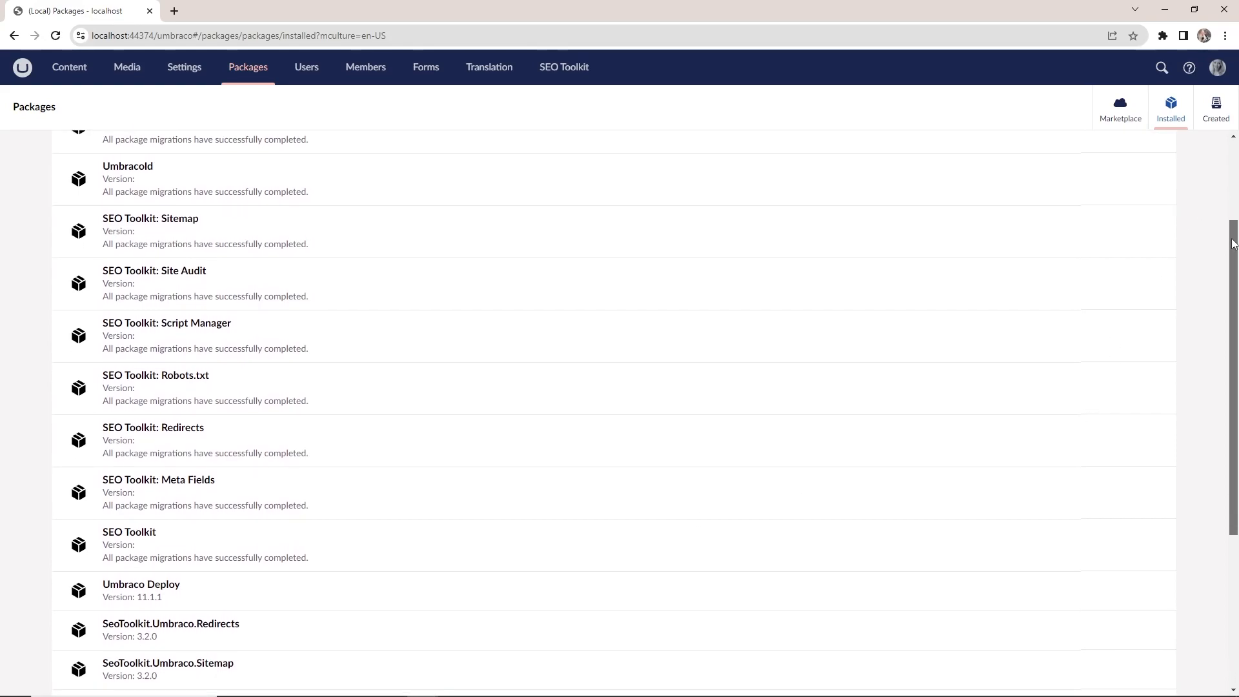